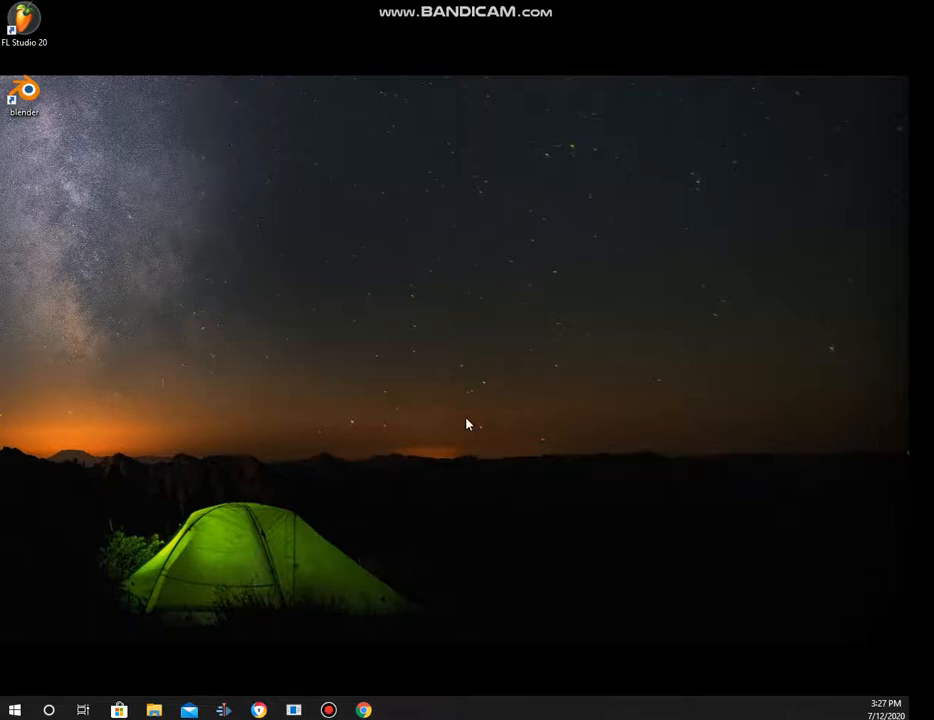
pyautogui.moveTo(596, 426)
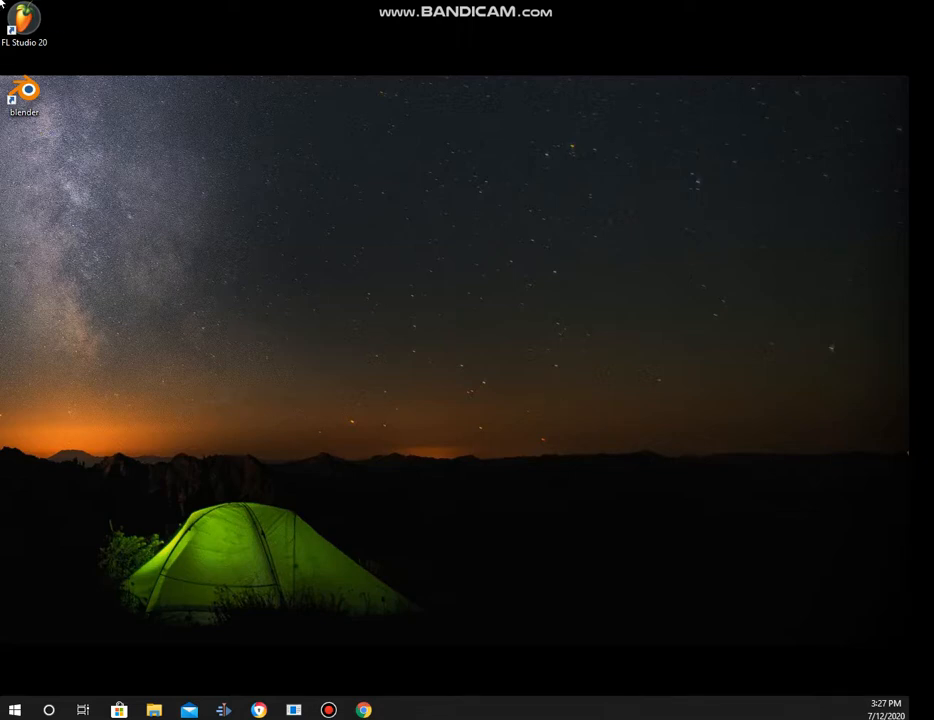
pyautogui.moveTo(12, 222)
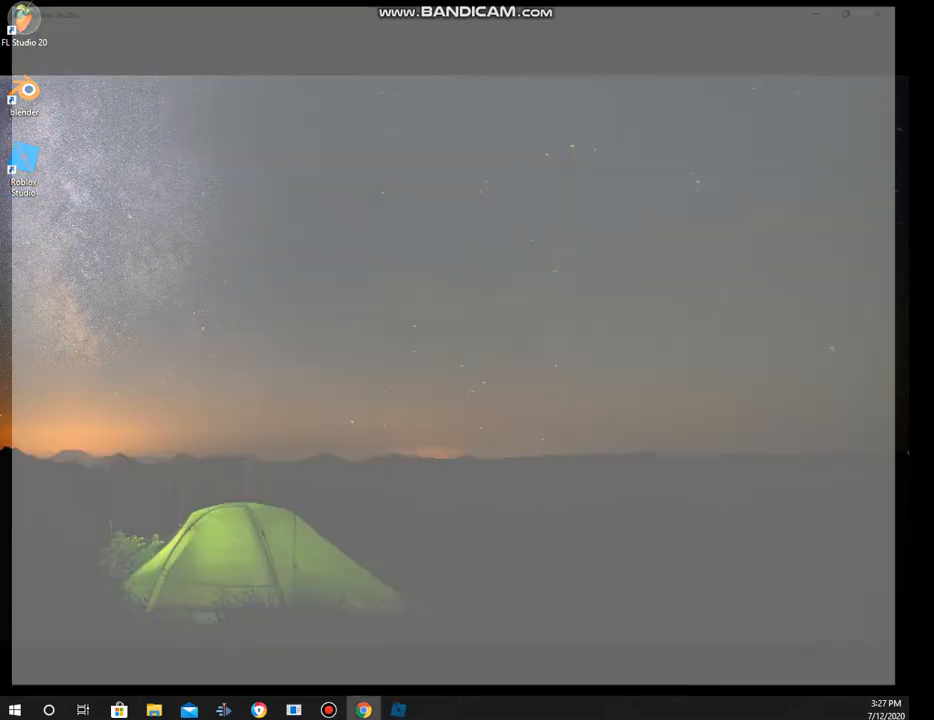
# Launch Roblox Studio and open the exploit studio place for editing
pyautogui.doubleClick(24, 164)
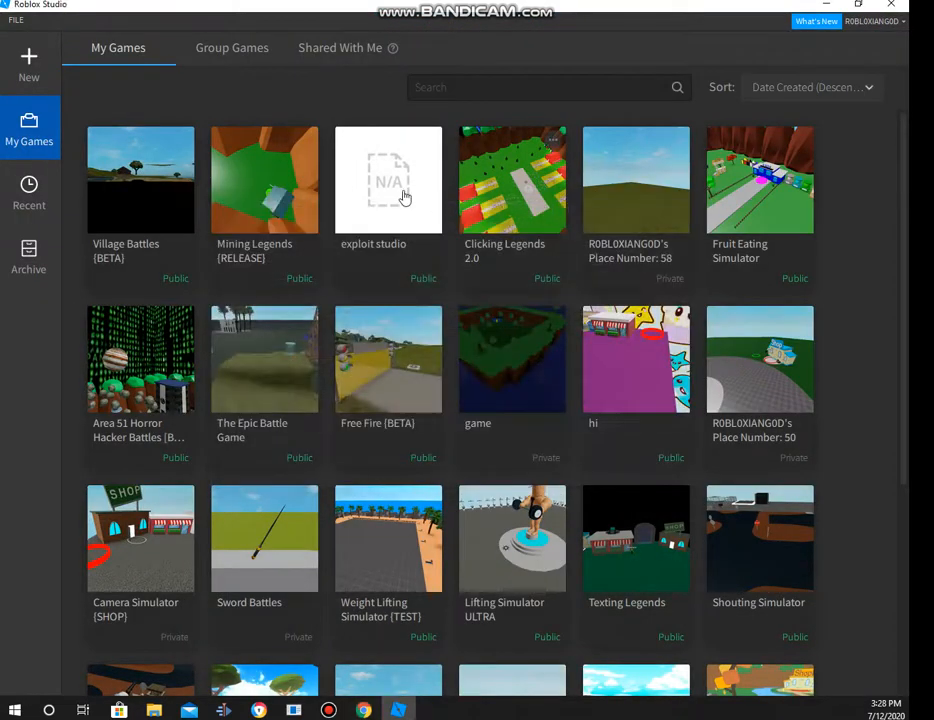
pyautogui.doubleClick(388, 180)
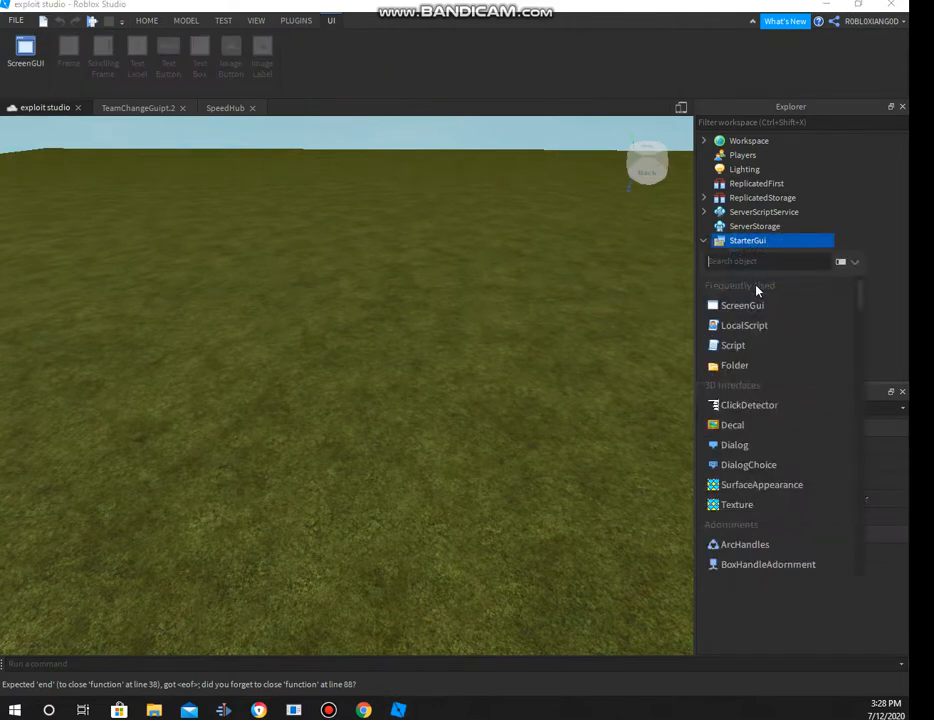
# Add a ScreenGui named PrisonLife under StarterGui with a Frame inside it
pyautogui.click(742, 304)
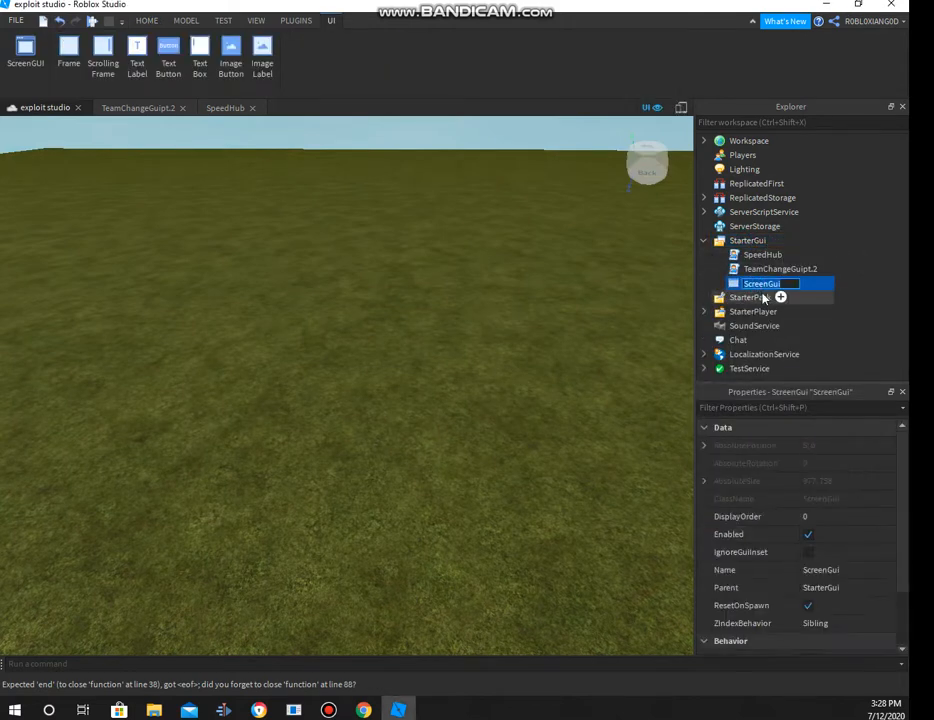
pyautogui.write('PrisonLife')
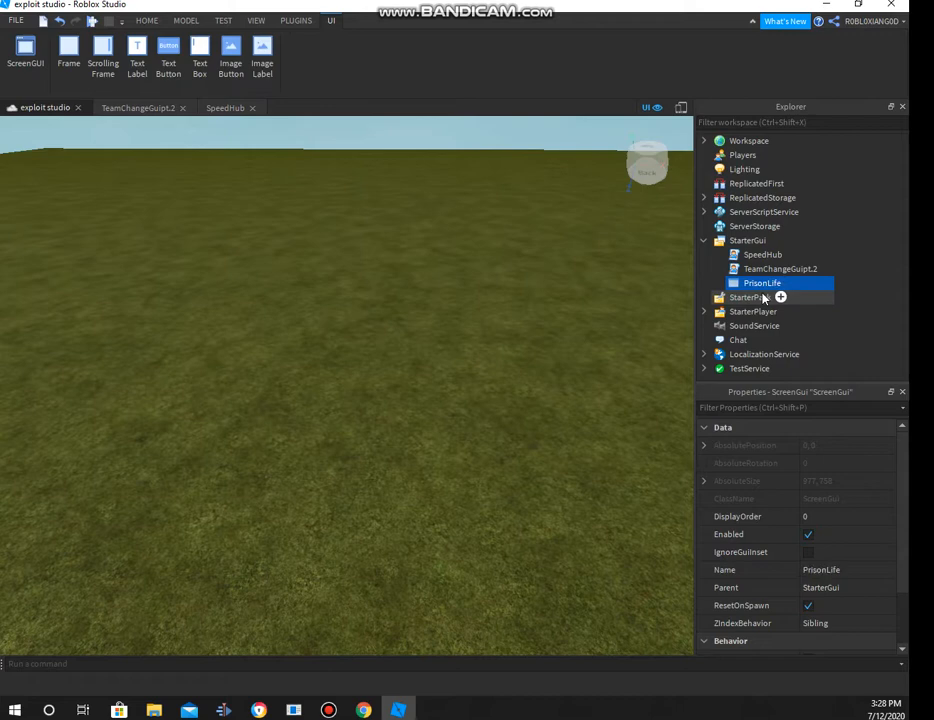
pyautogui.click(780, 296)
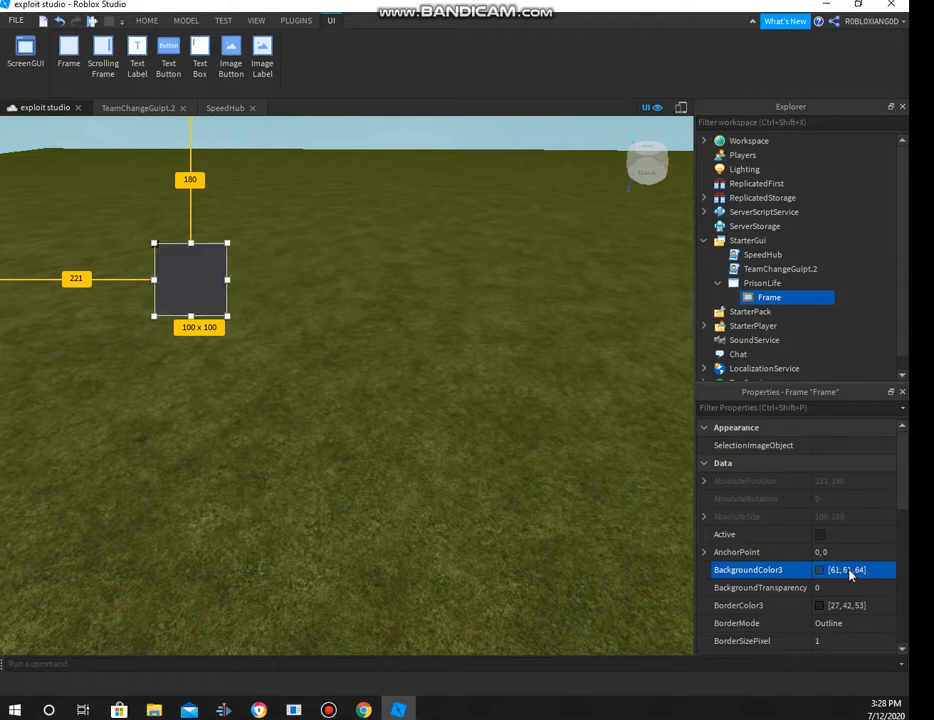
# Move the Background frame to the bottom-left of the viewport and widen it slightly
pyautogui.scroll(-3)
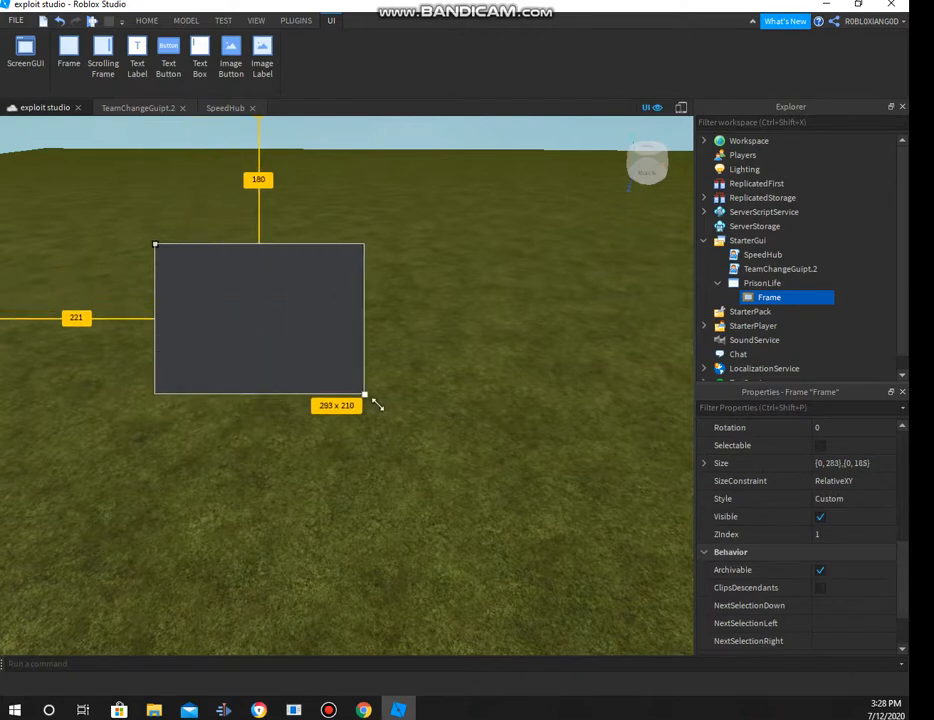
pyautogui.moveTo(364, 396); pyautogui.dragTo(380, 404)
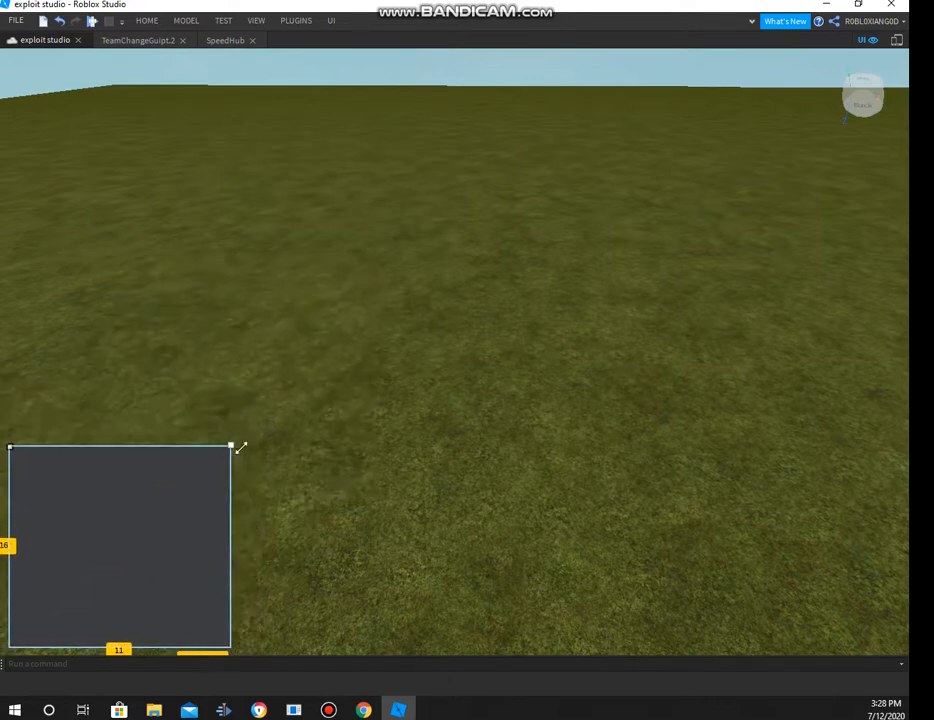
pyautogui.moveTo(232, 446); pyautogui.dragTo(254, 400)
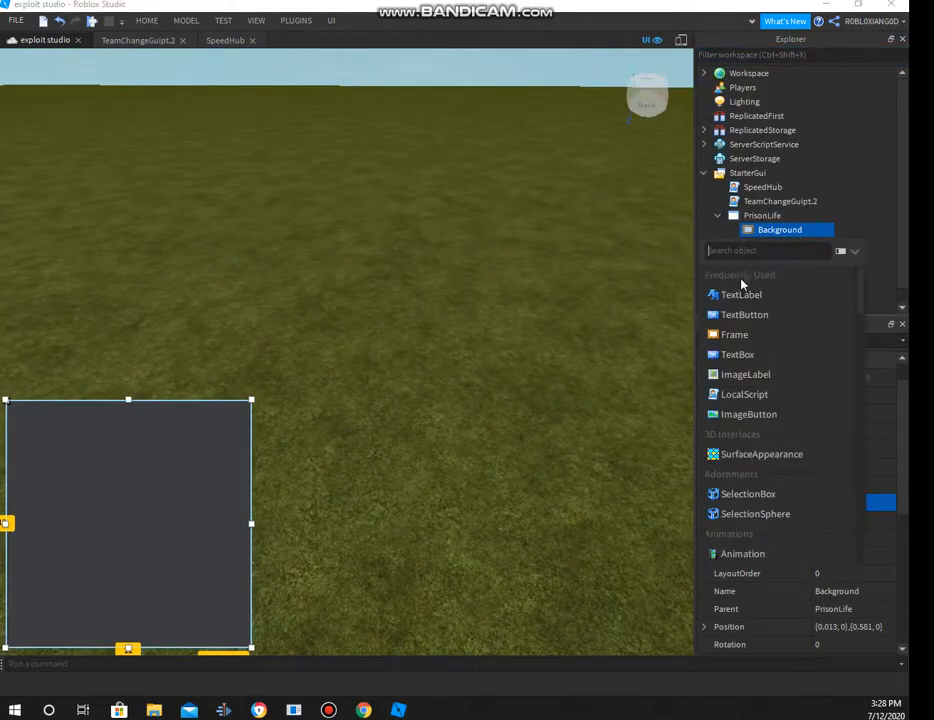
# Add a red TextButton in Background with SourceSansLight font, renamed Exit
pyautogui.click(744, 314)
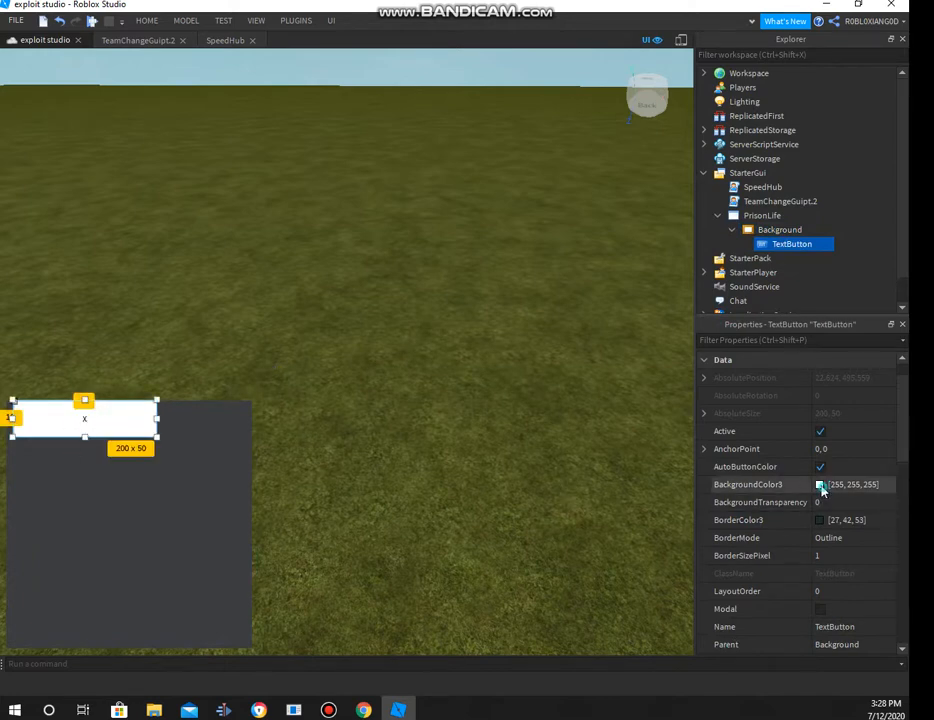
pyautogui.click(820, 484)
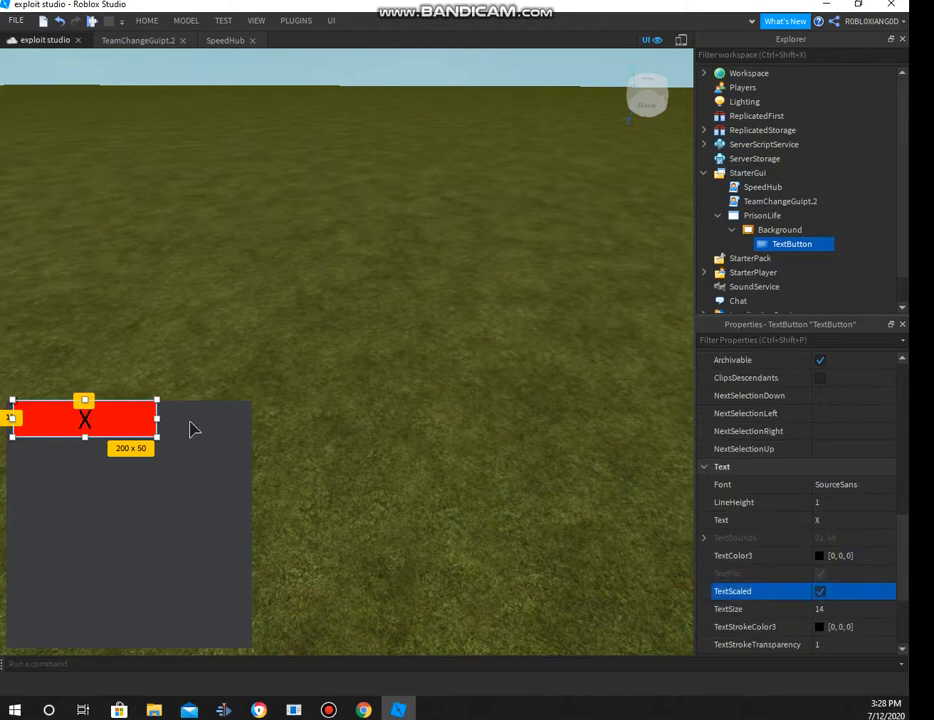
pyautogui.click(856, 484)
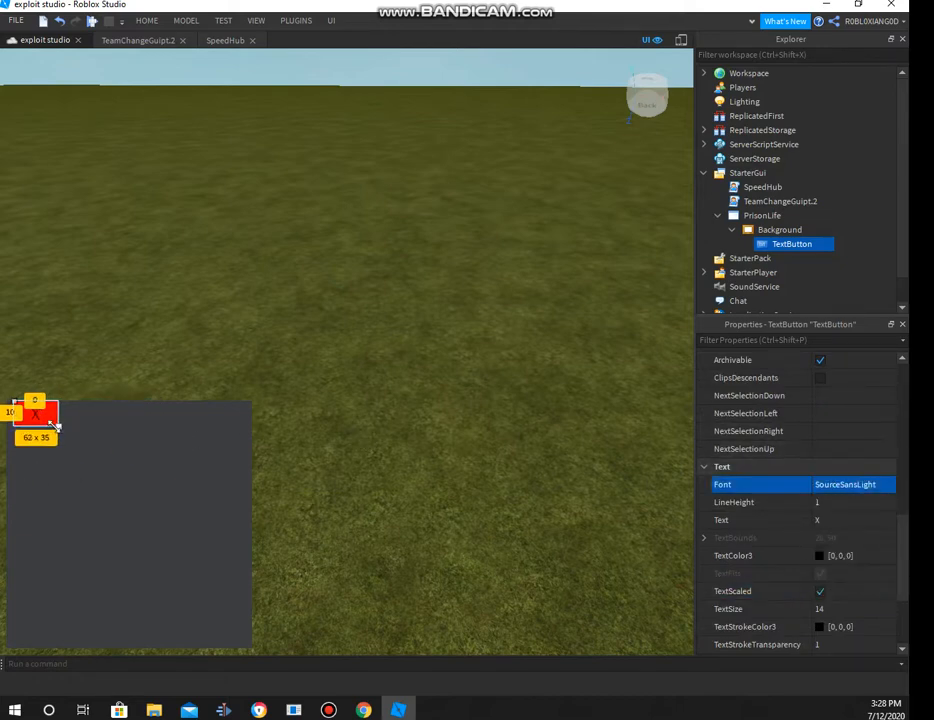
pyautogui.doubleClick(792, 244)
pyautogui.write('Exit')
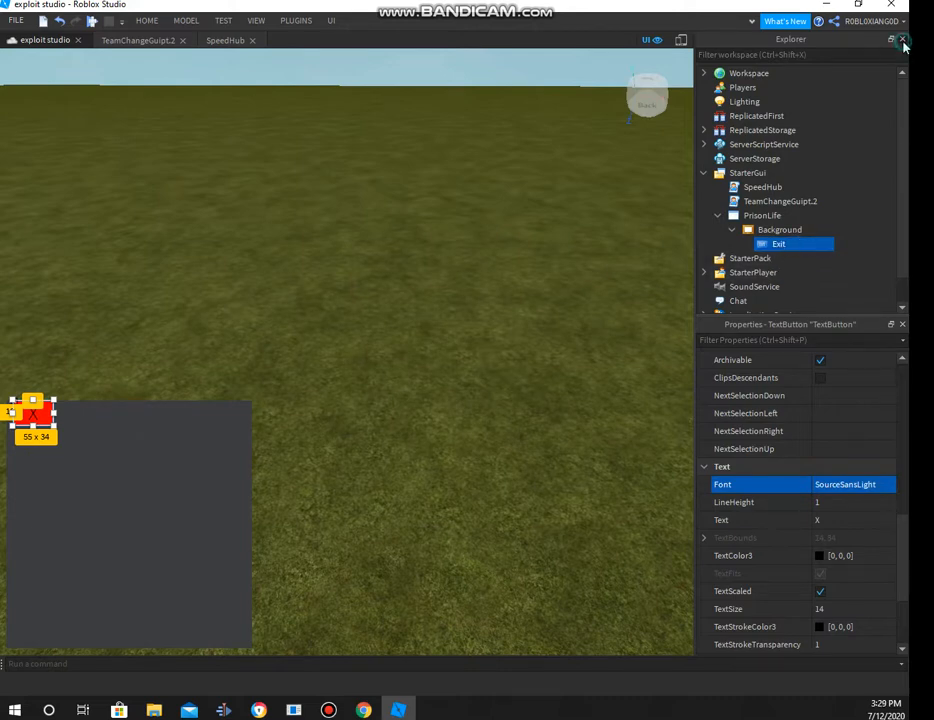
pyautogui.click(904, 40)
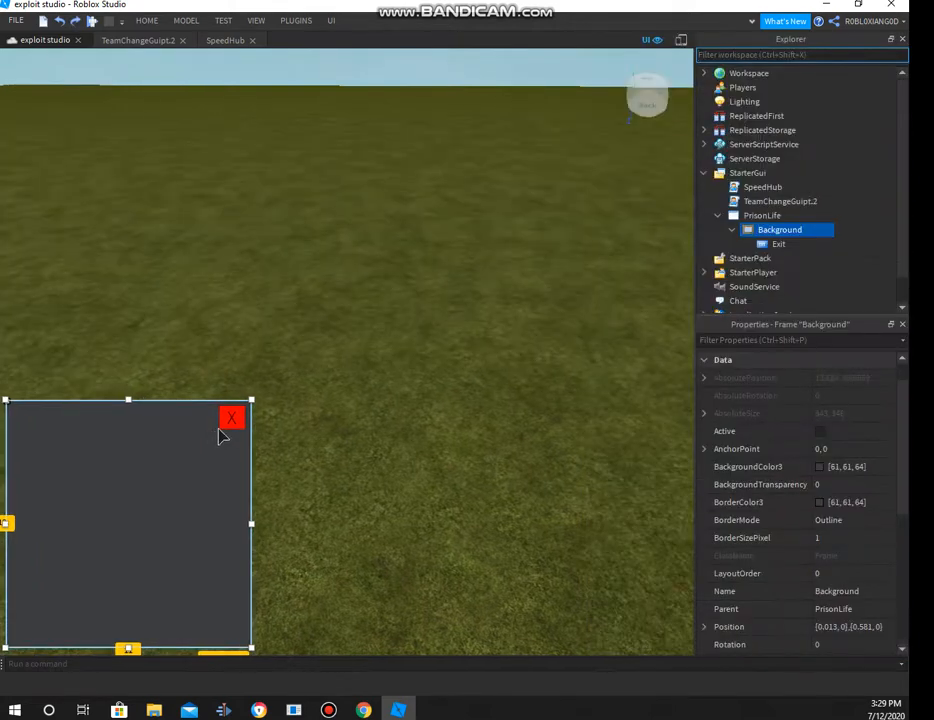
# Give the Exit button a red BorderColor3
pyautogui.click(820, 520)
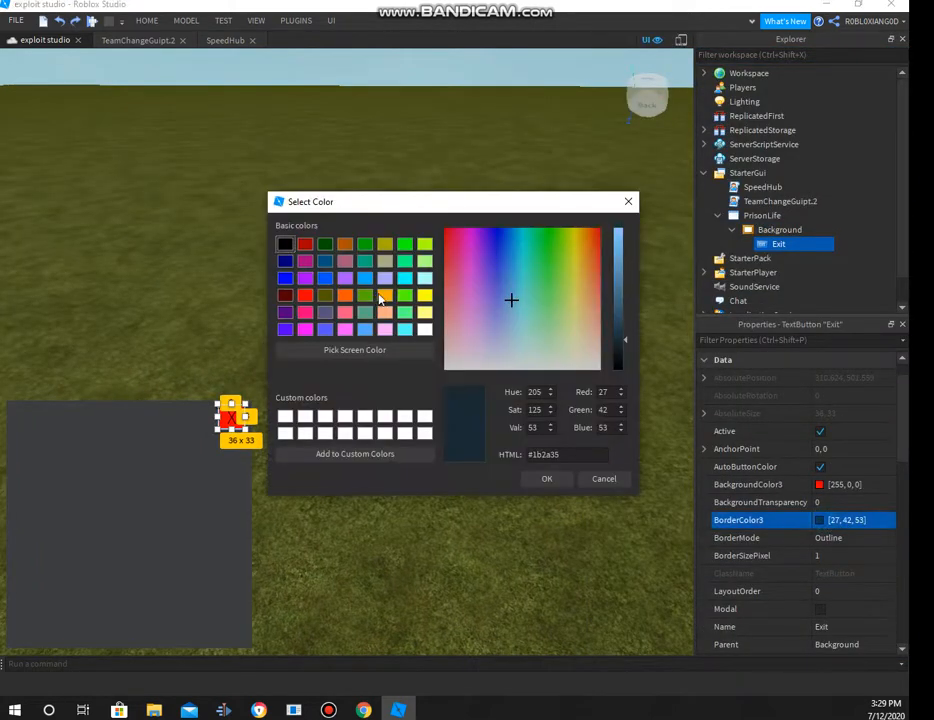
pyautogui.click(546, 478)
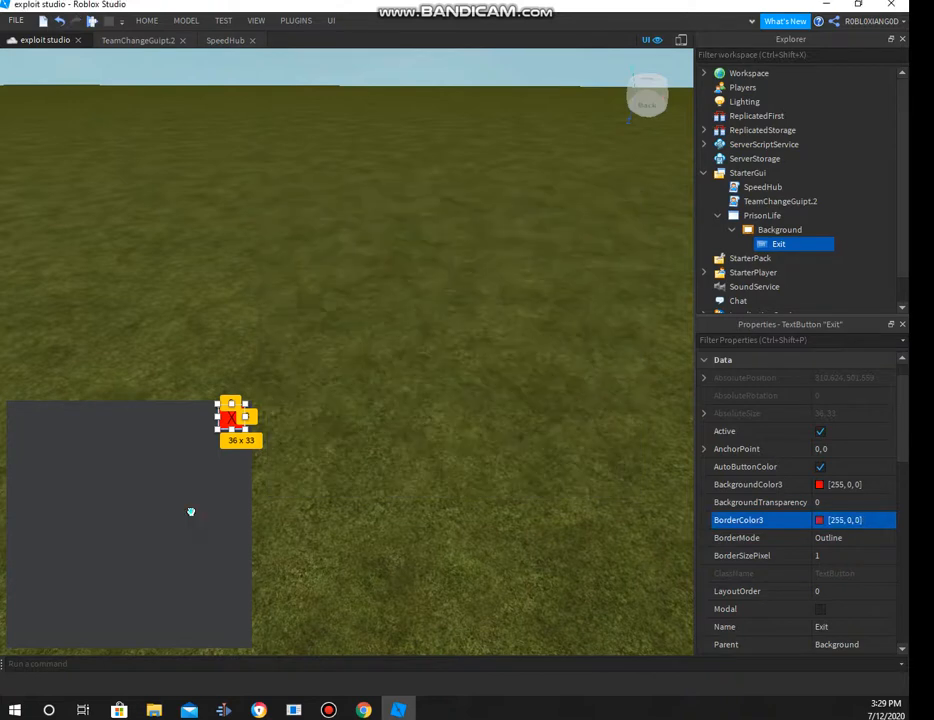
pyautogui.click(812, 230)
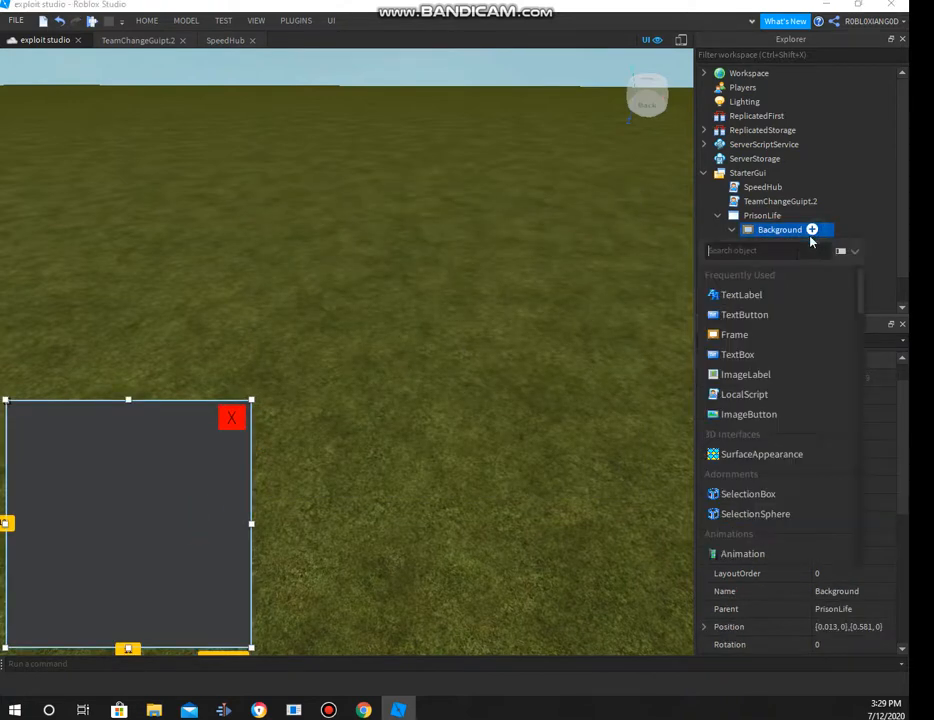
# Remove the extra TextButton accidentally added to the panel
pyautogui.click(744, 314)
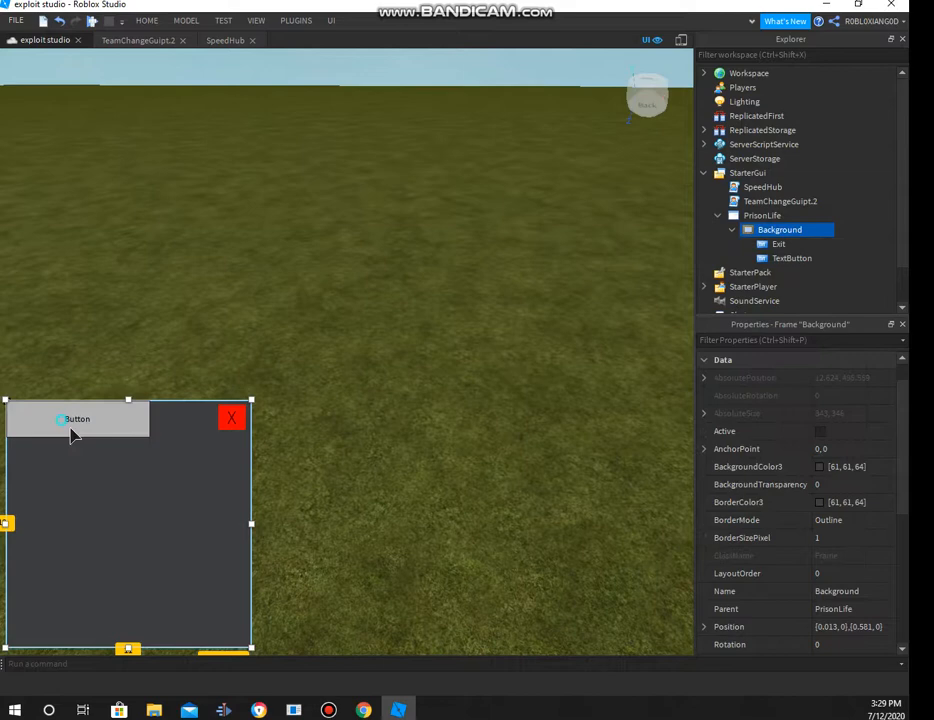
pyautogui.click(792, 258)
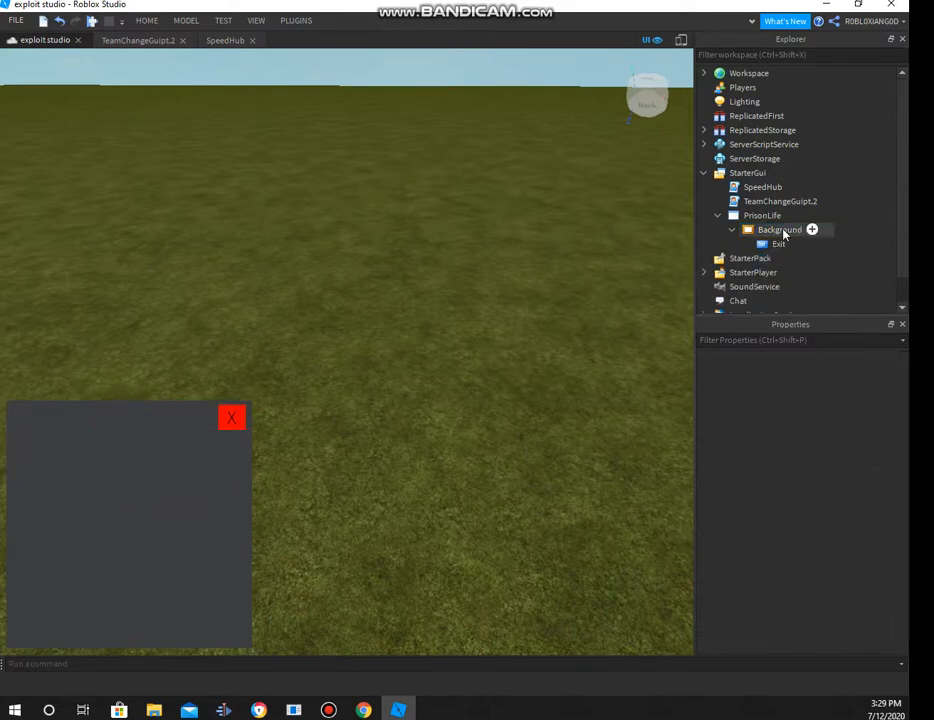
pyautogui.click(778, 244)
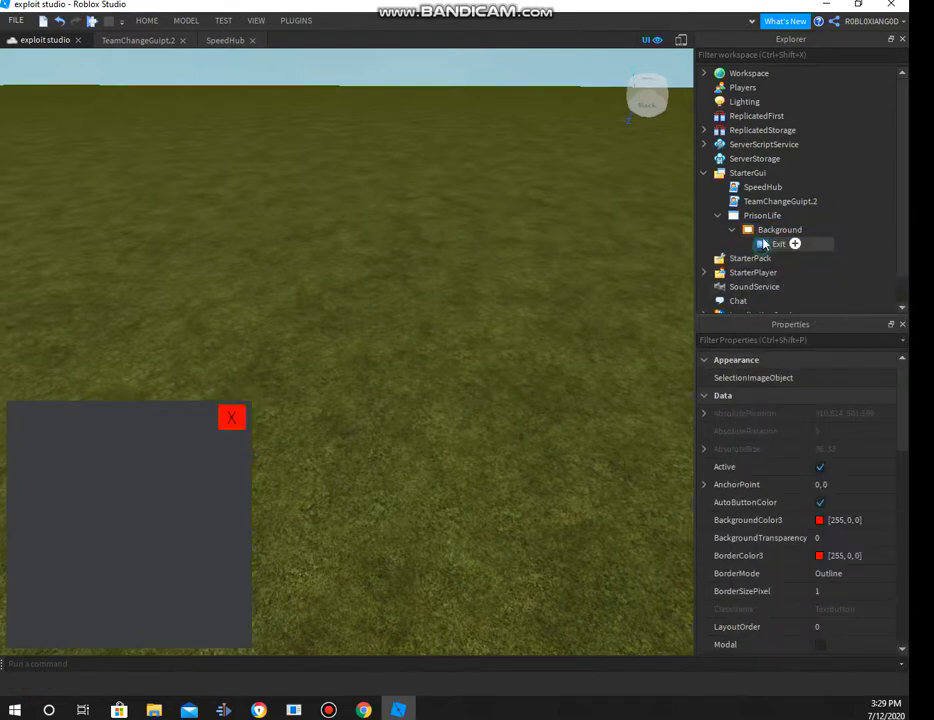
# Add a ScrollingFrame to PrisonLife with BackgroundColor3 61, 61, 61
pyautogui.click(790, 216)
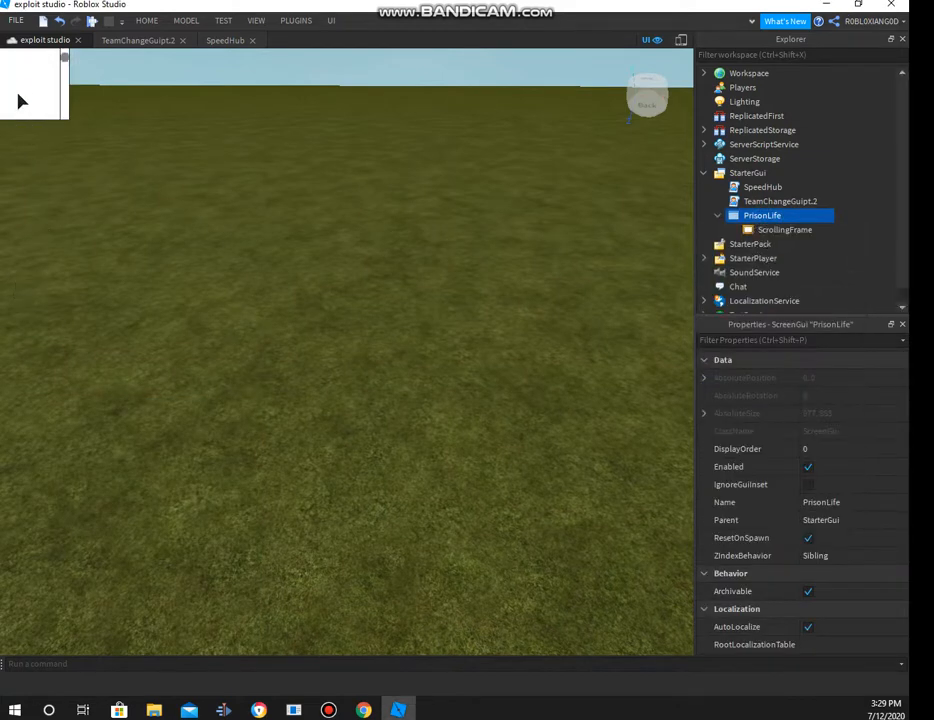
pyautogui.click(786, 228)
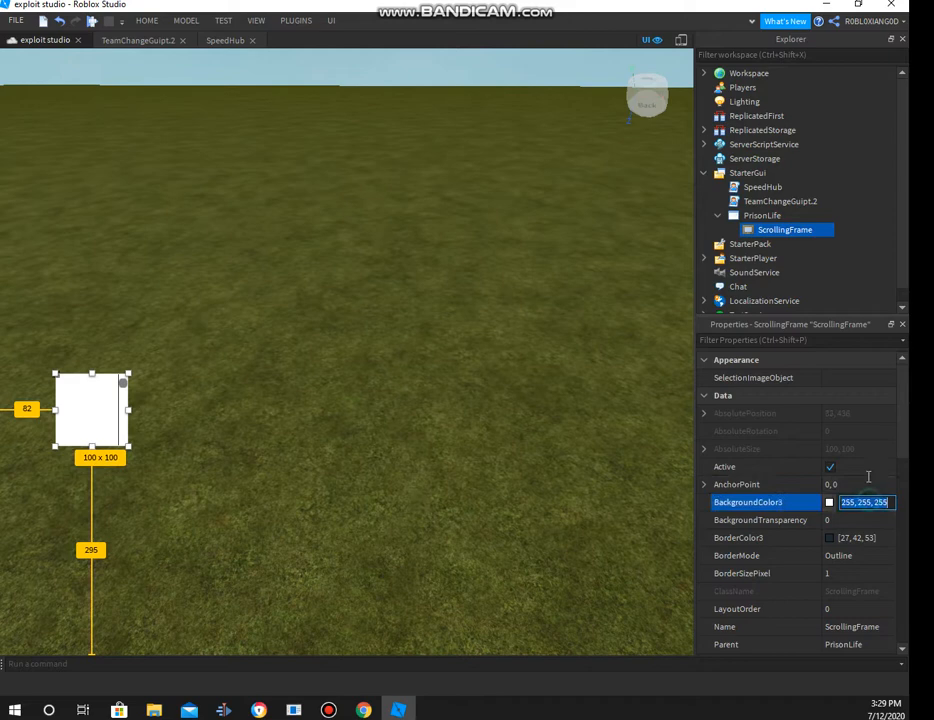
pyautogui.write('61, 61, 61')
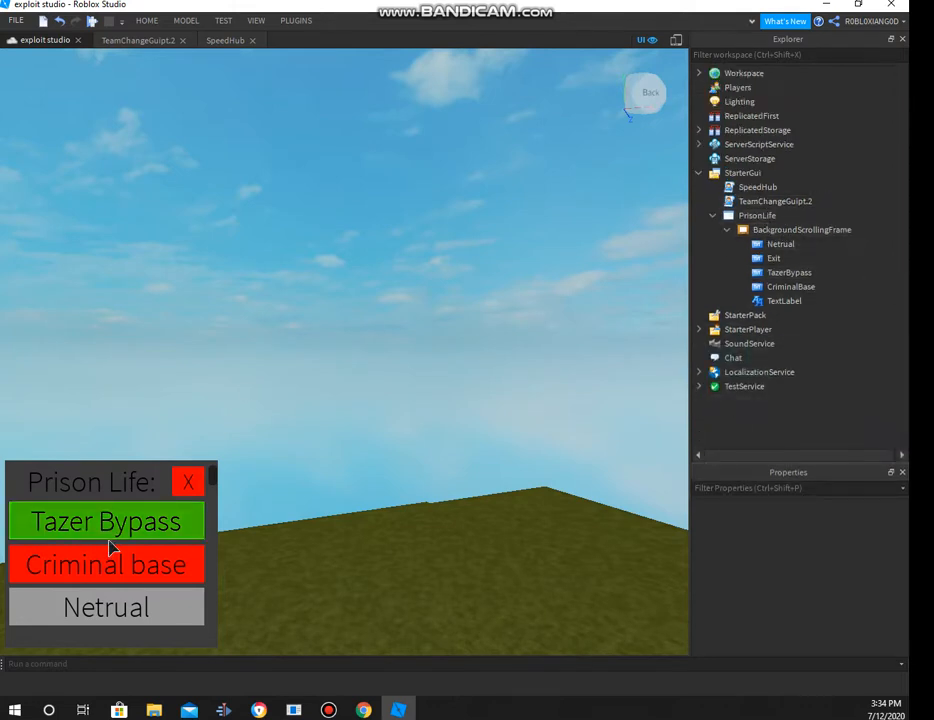
pyautogui.moveTo(132, 582)
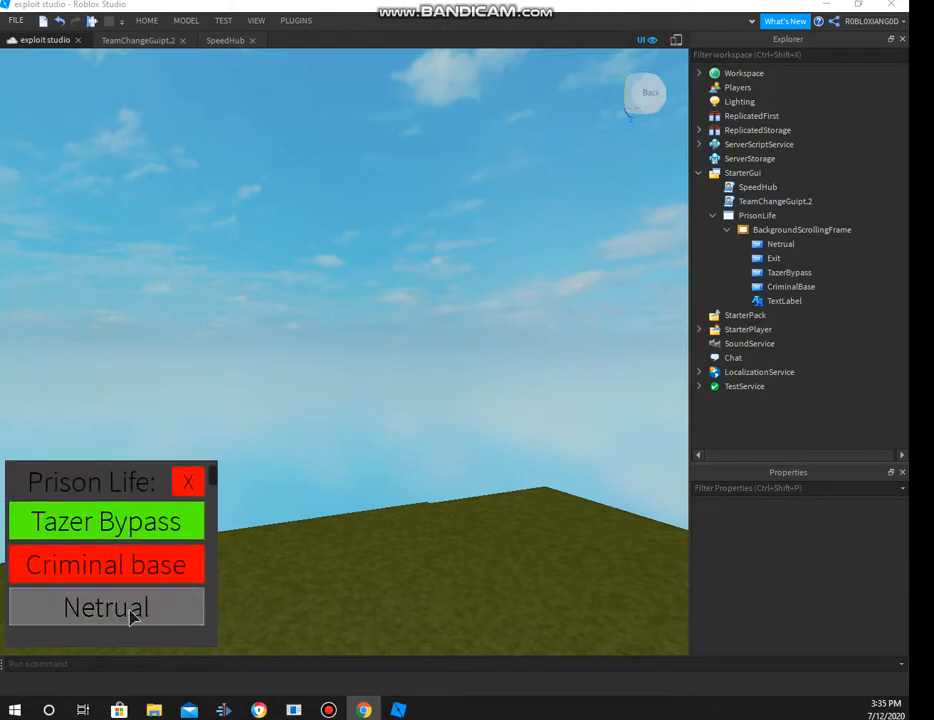
# Duplicate the Netrual button and select the copy below the original
pyautogui.click(106, 608)
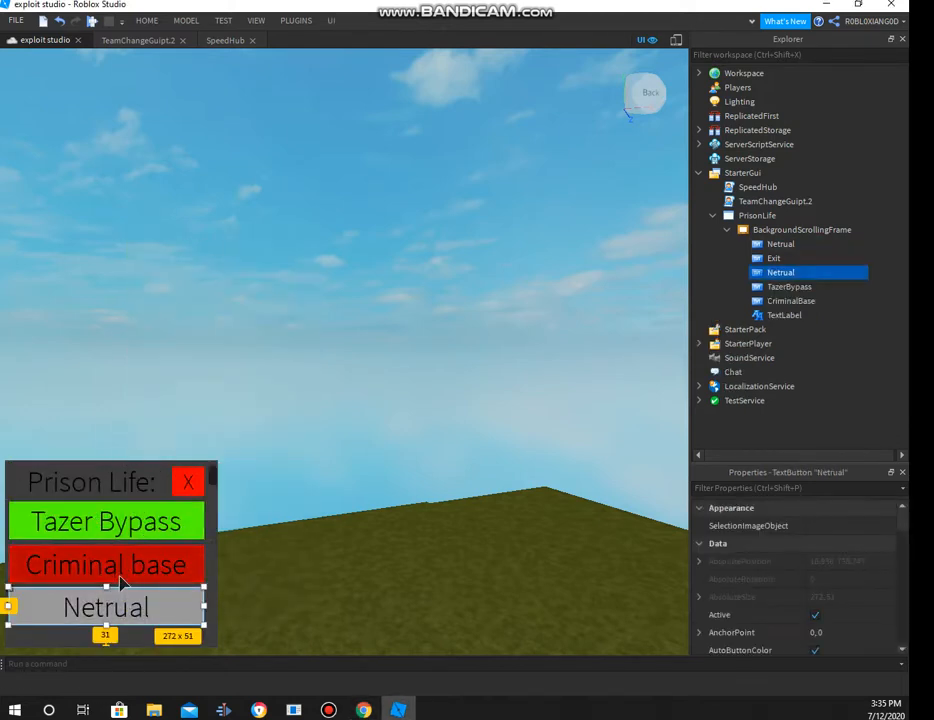
pyautogui.click(800, 228)
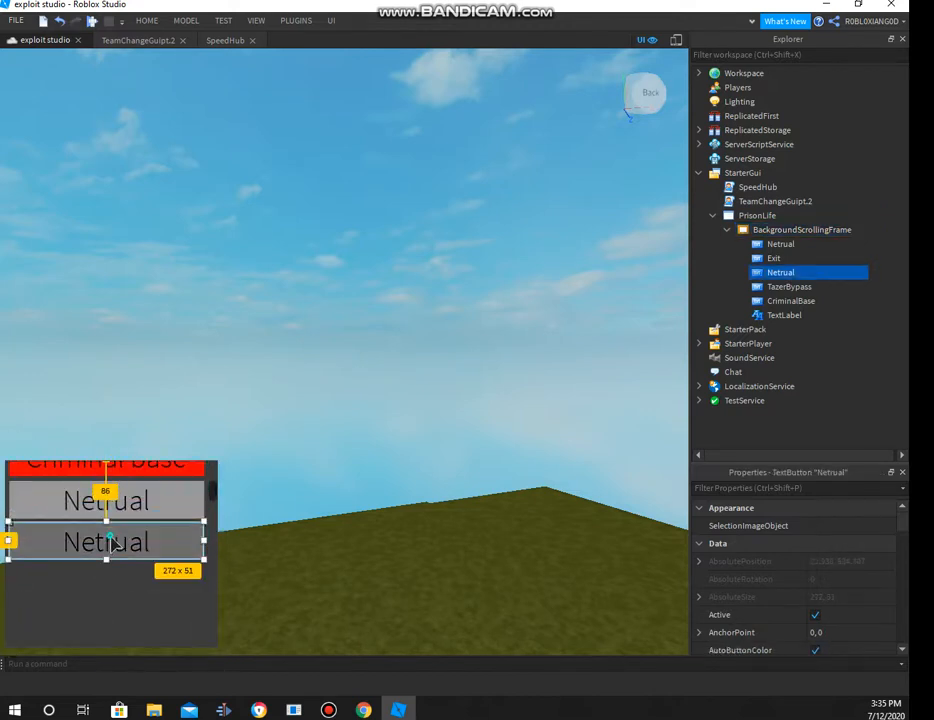
pyautogui.click(800, 228)
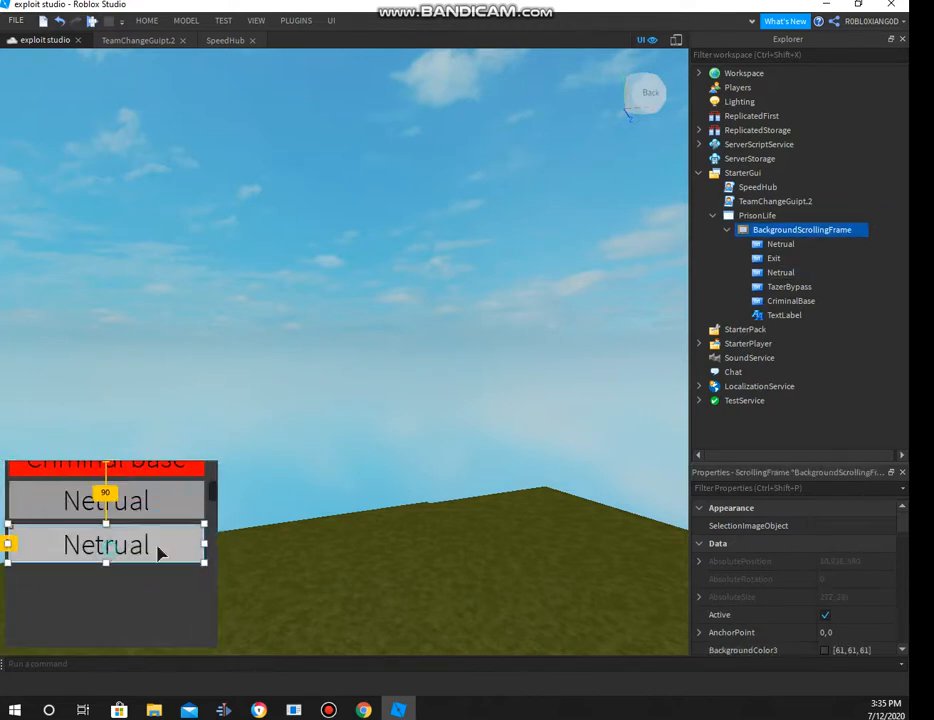
pyautogui.click(780, 272)
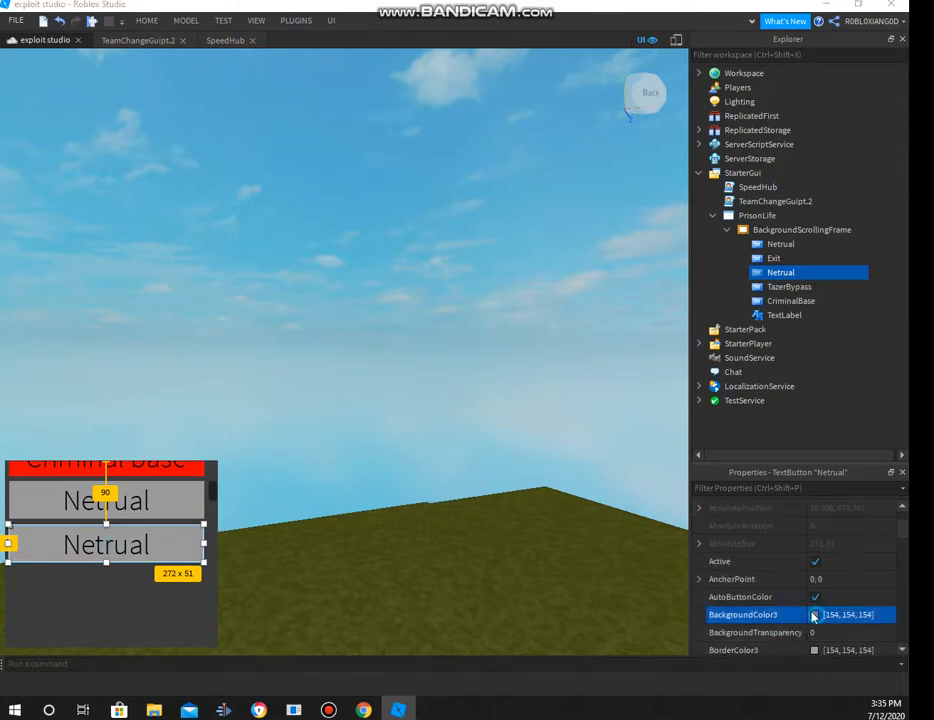
# Give the copied button a cyan background and relabel it Police Station
pyautogui.click(814, 614)
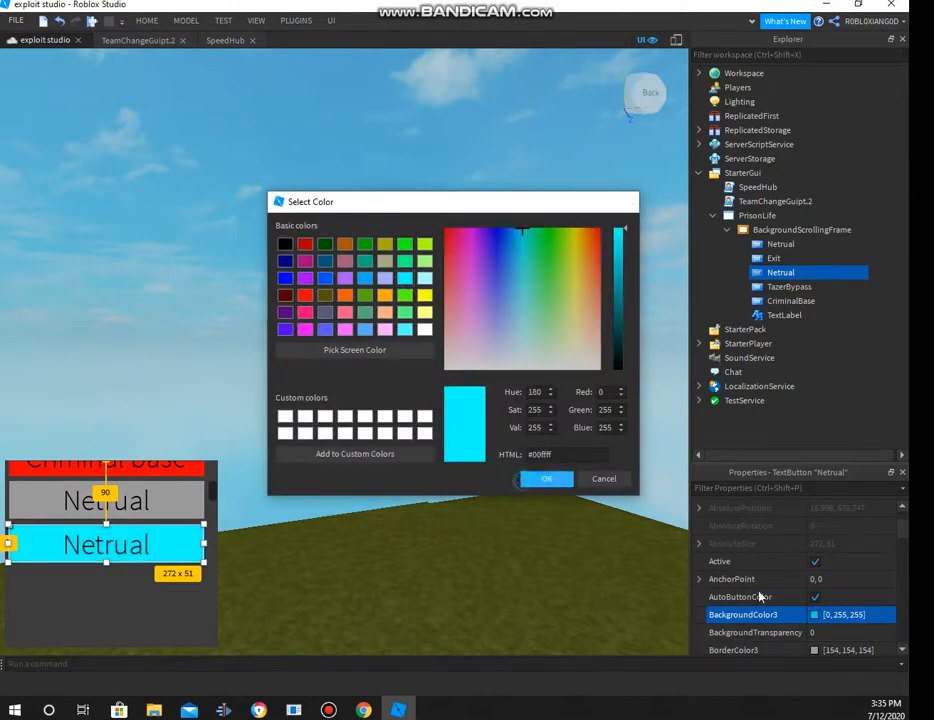
pyautogui.click(546, 478)
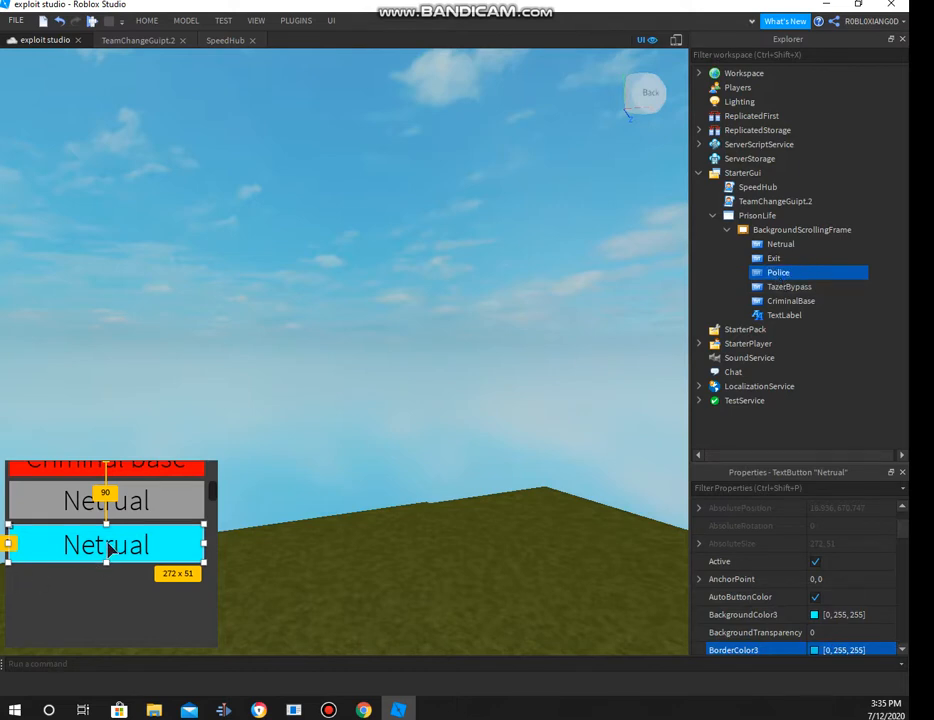
pyautogui.write('Police Station')
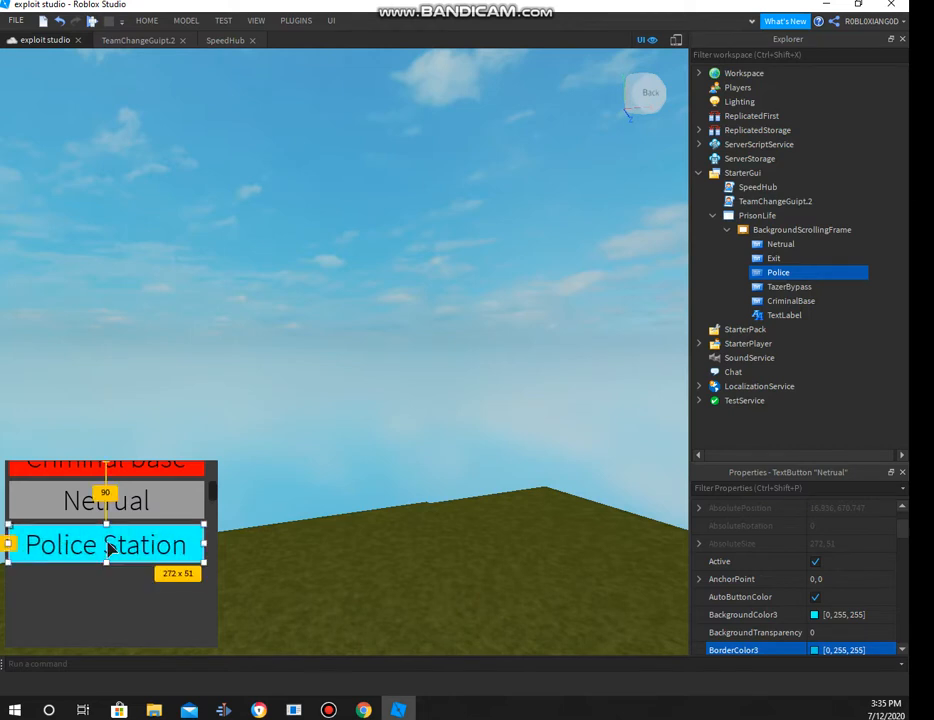
pyautogui.moveTo(140, 598)
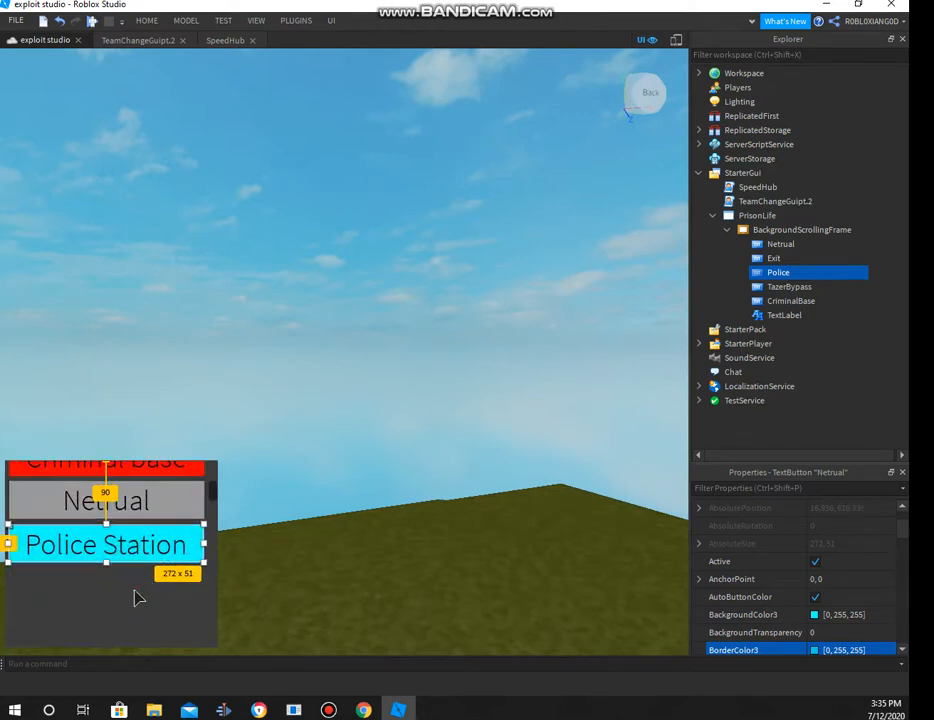
pyautogui.click(756, 216)
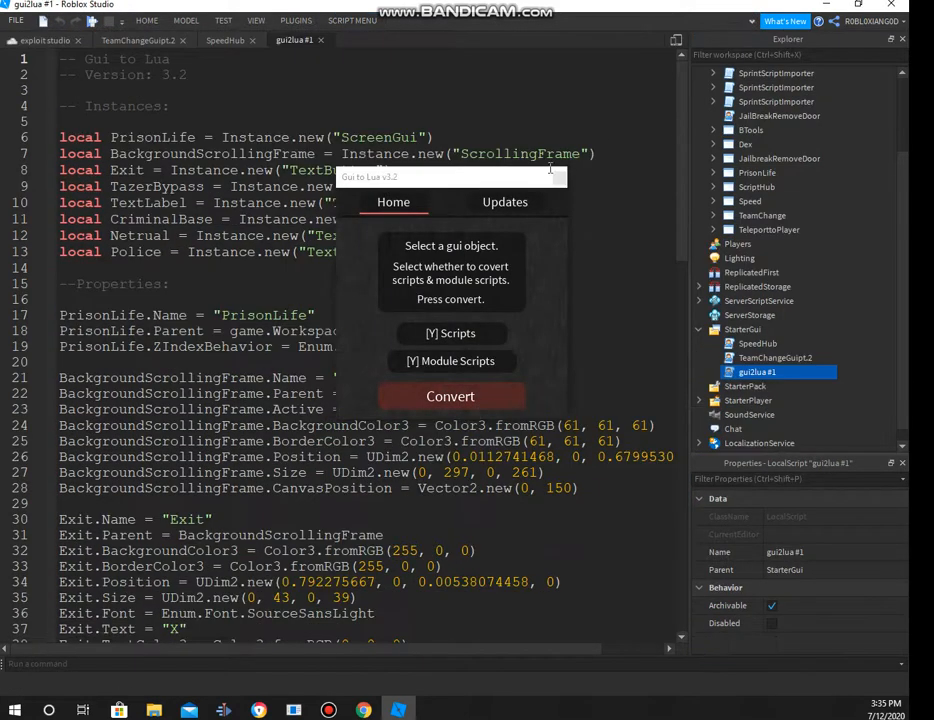
# Dismiss the converter popup, rename the converted GUI in Workspace, and open the SpeedHub script
pyautogui.click(450, 396)
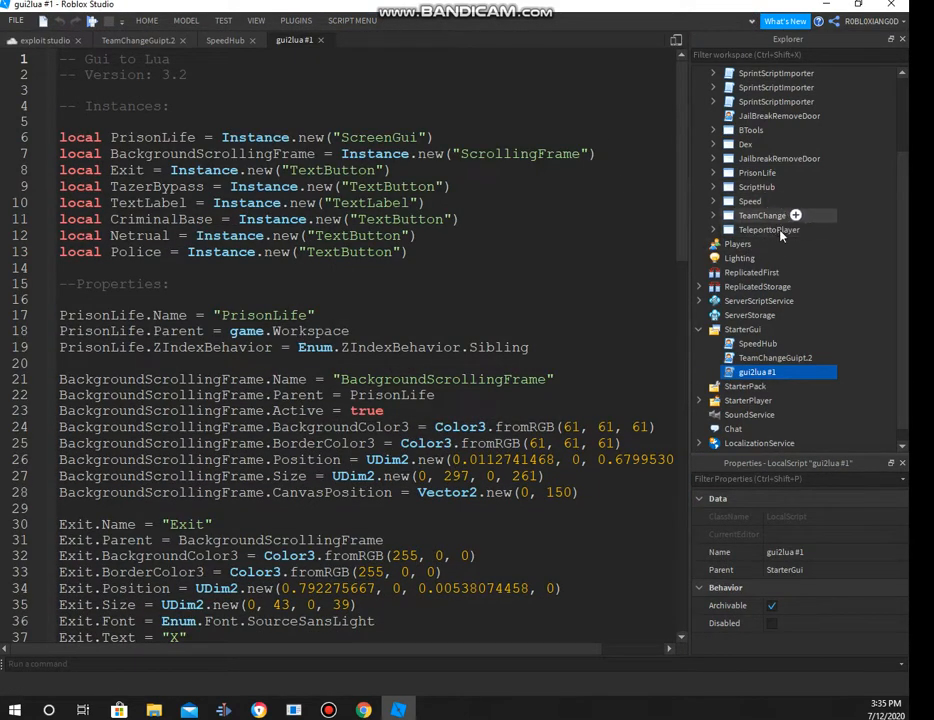
pyautogui.moveTo(764, 222)
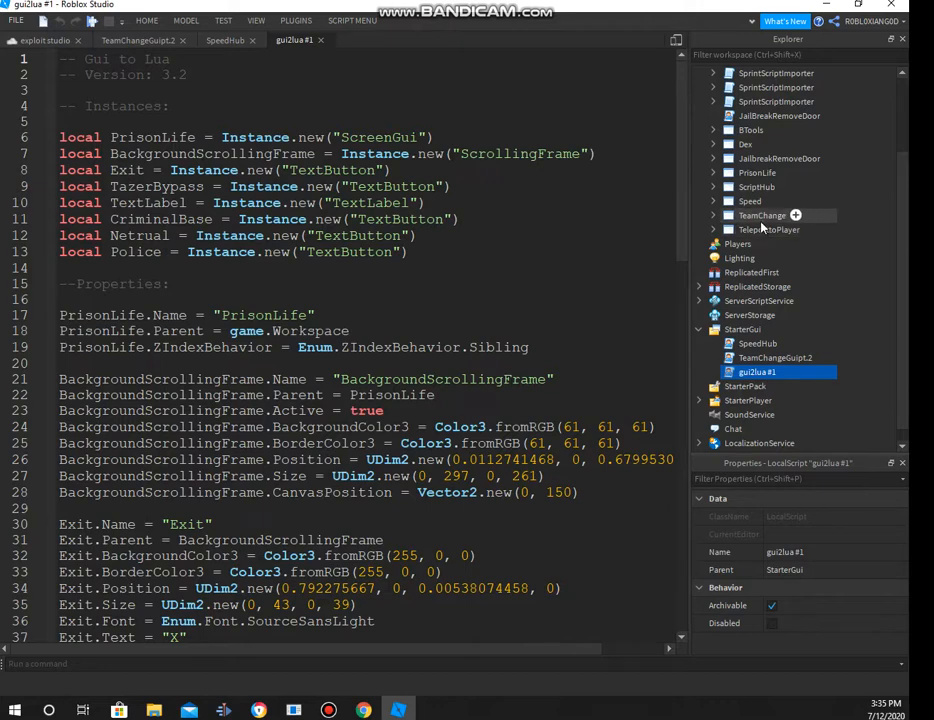
pyautogui.click(764, 216)
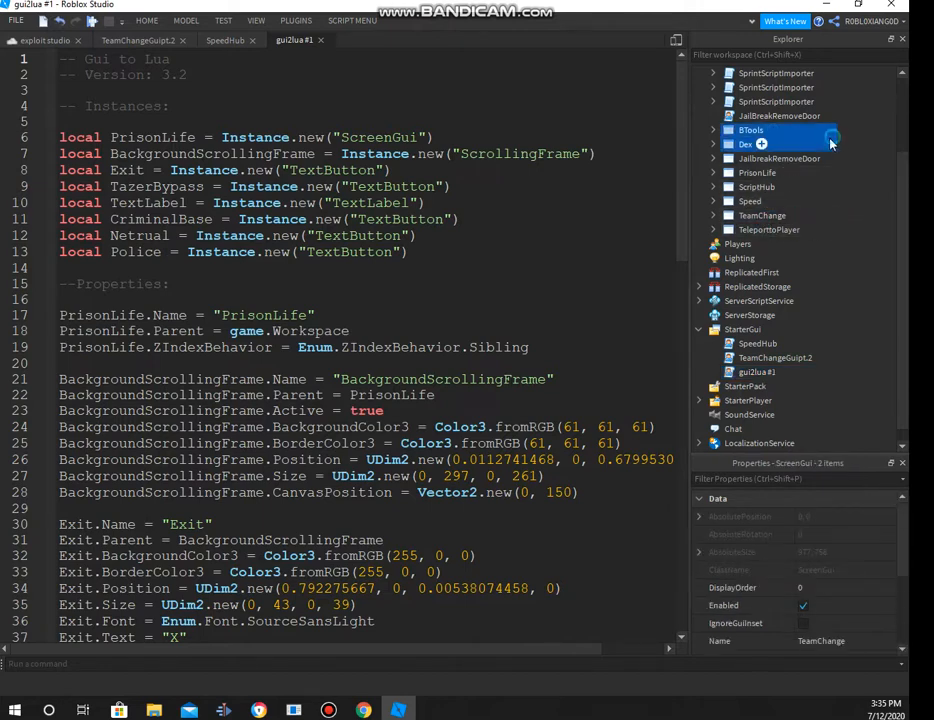
pyautogui.click(756, 172)
pyautogui.write(' Tutorail')
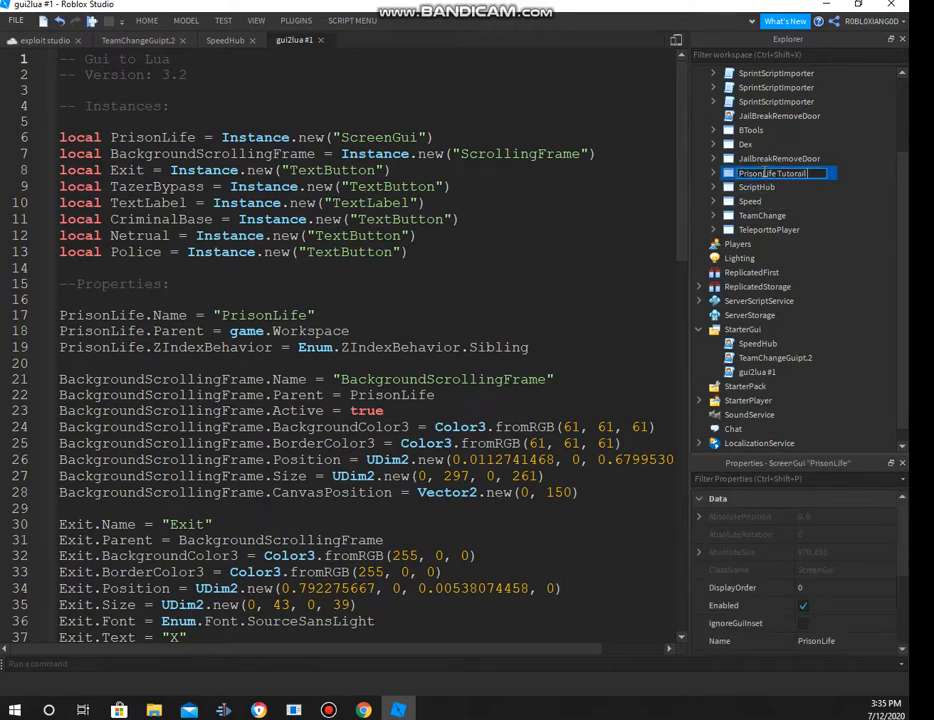
pyautogui.write('YouTube')
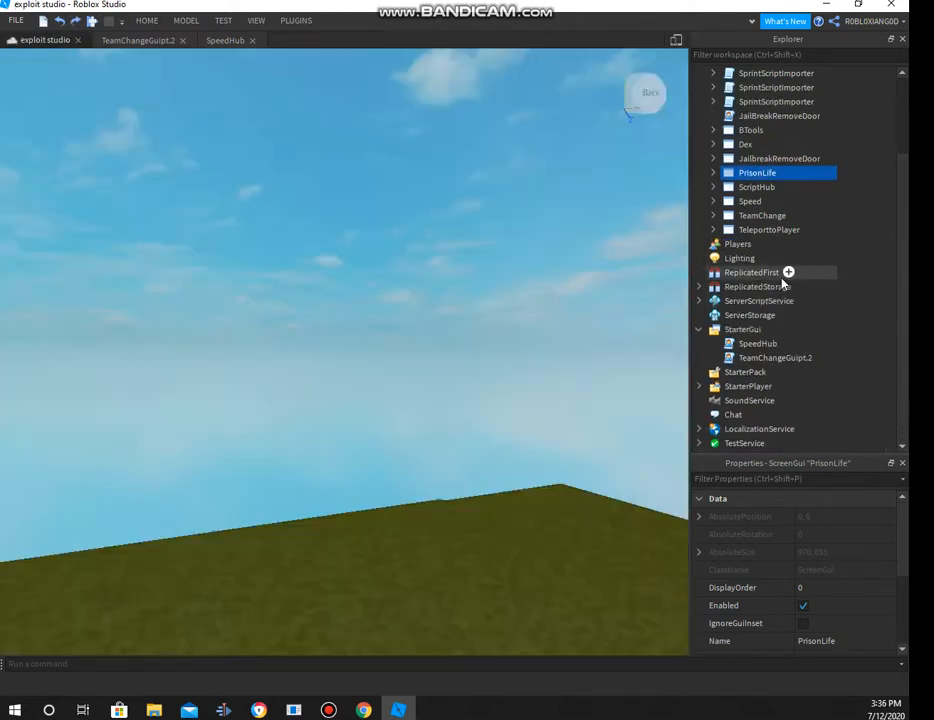
pyautogui.doubleClick(776, 356)
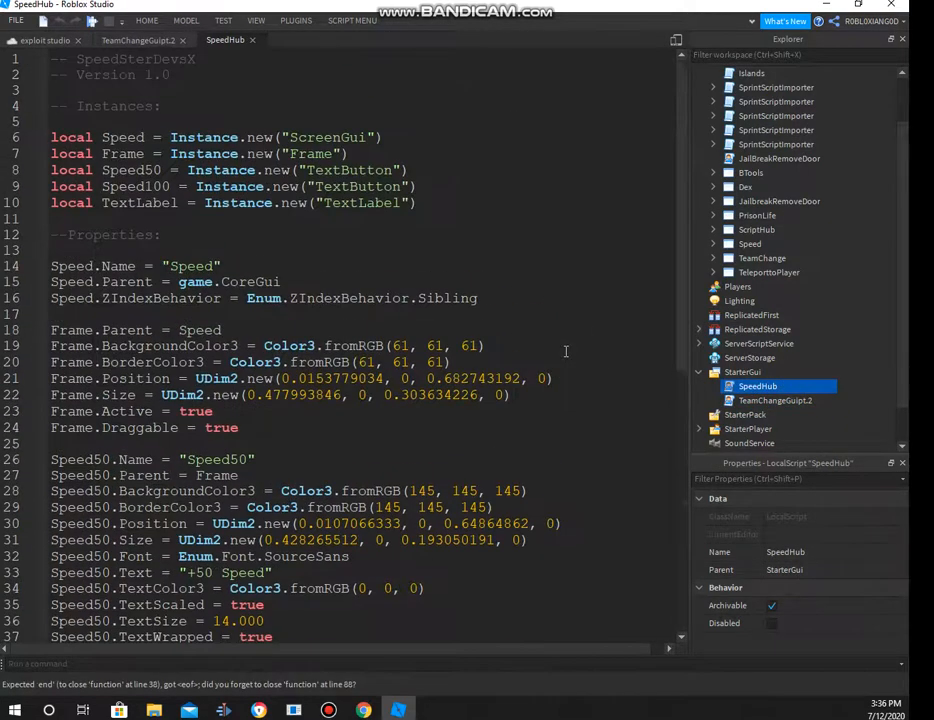
# Run Gui to Lua on the PrisonLife GUI and rename the generated script PrisonLifeGuiTutorialPt1
pyautogui.scroll(-3)
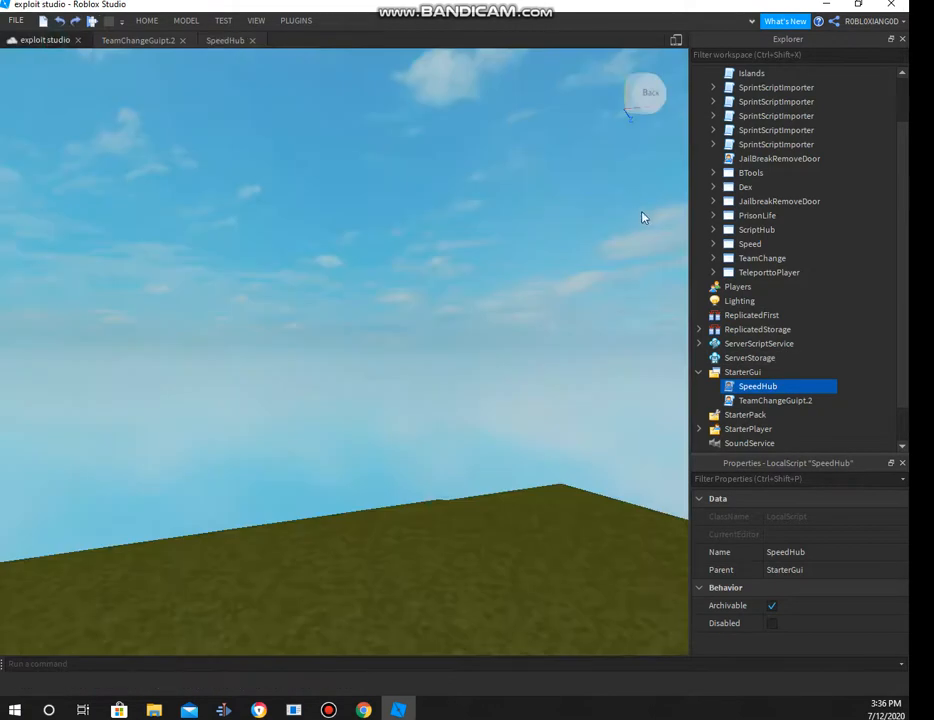
pyautogui.click(756, 400)
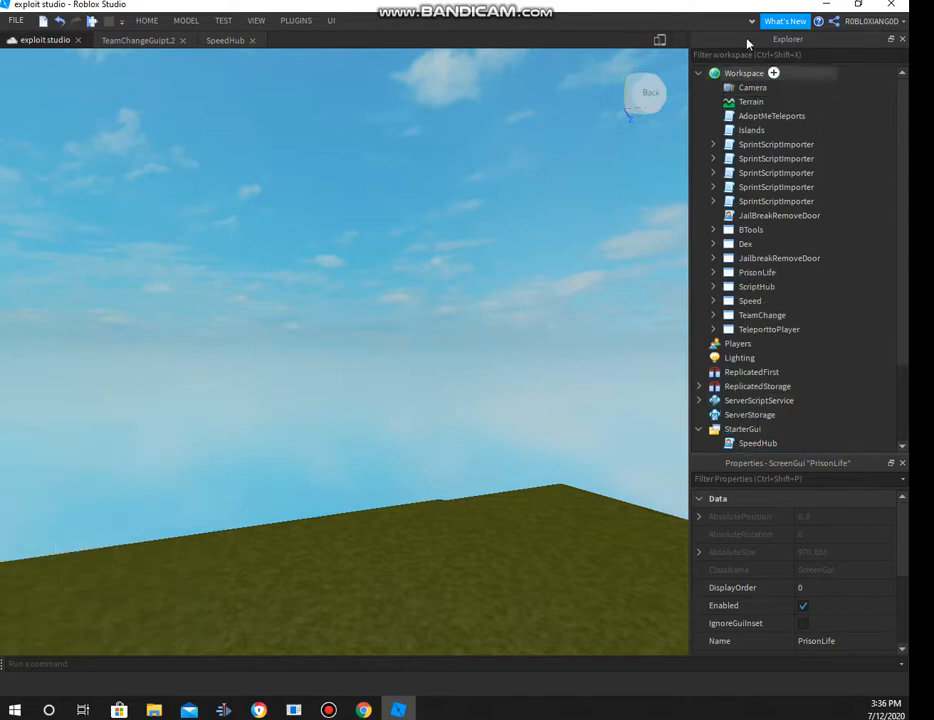
pyautogui.click(296, 20)
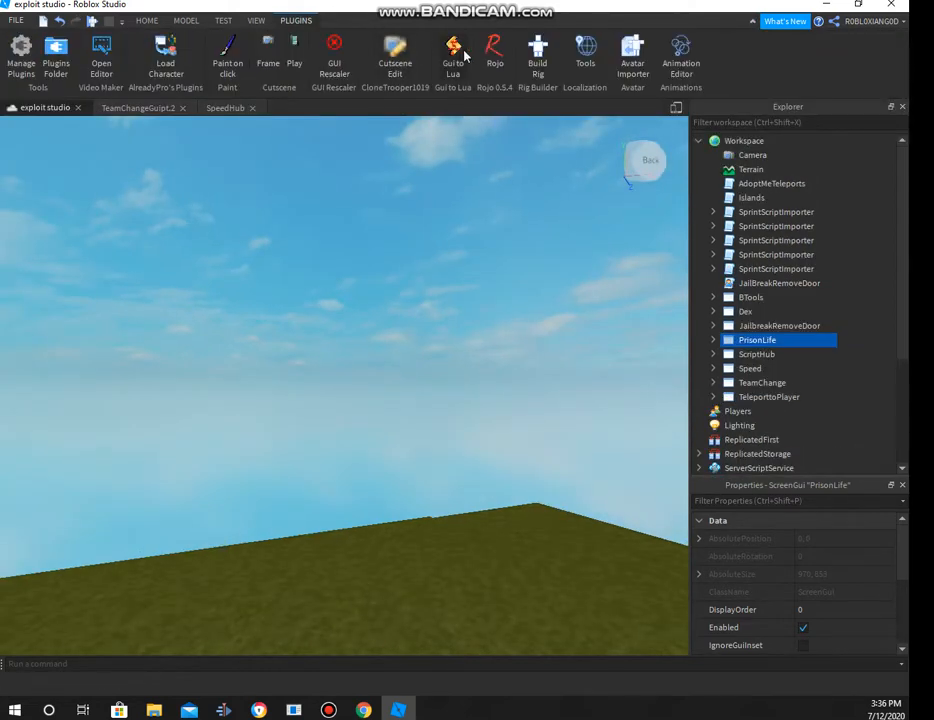
pyautogui.click(452, 50)
pyautogui.write('PrisonLifeGui')
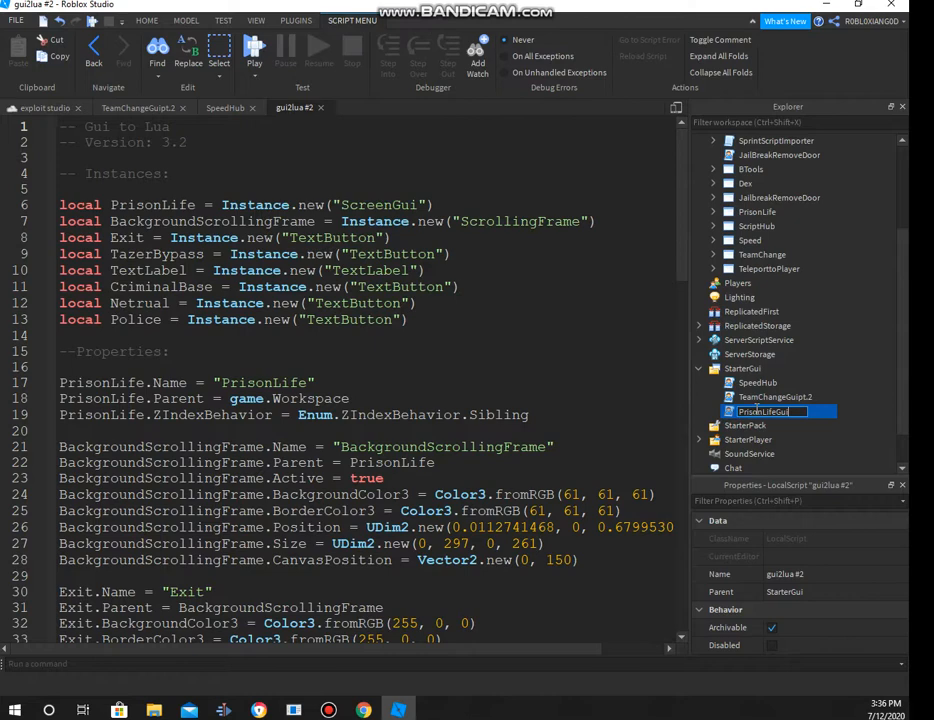
pyautogui.write('Tutorial')
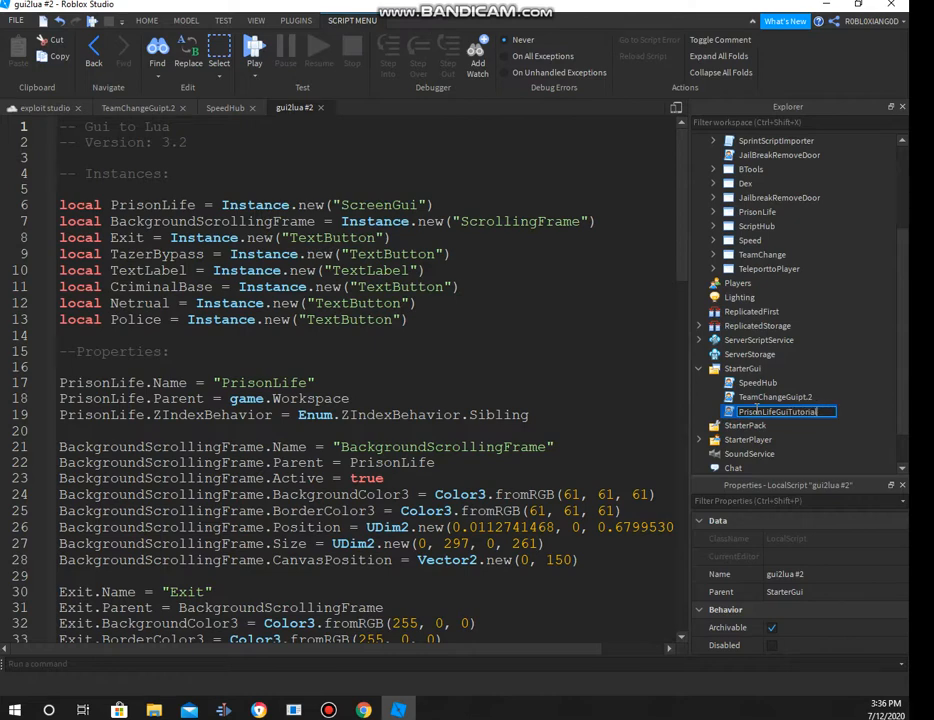
pyautogui.write('Pt.1')
pyautogui.click(368, 126)
pyautogui.write('-- SpeedSterDev')
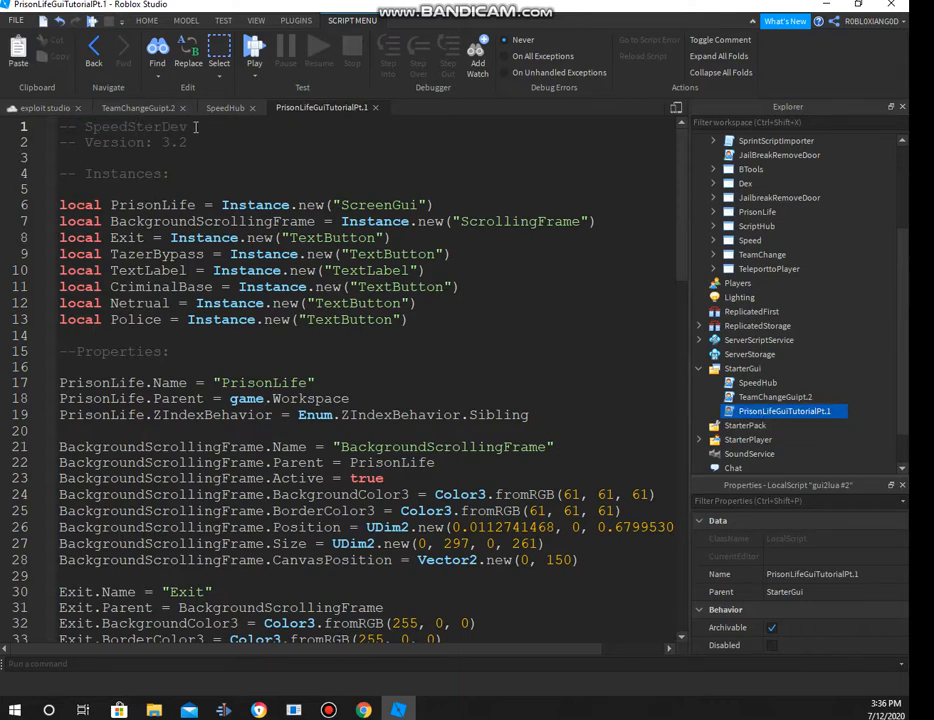
# Set BackgroundScrollingFrame Active = true in the generated script
pyautogui.scroll(-3)
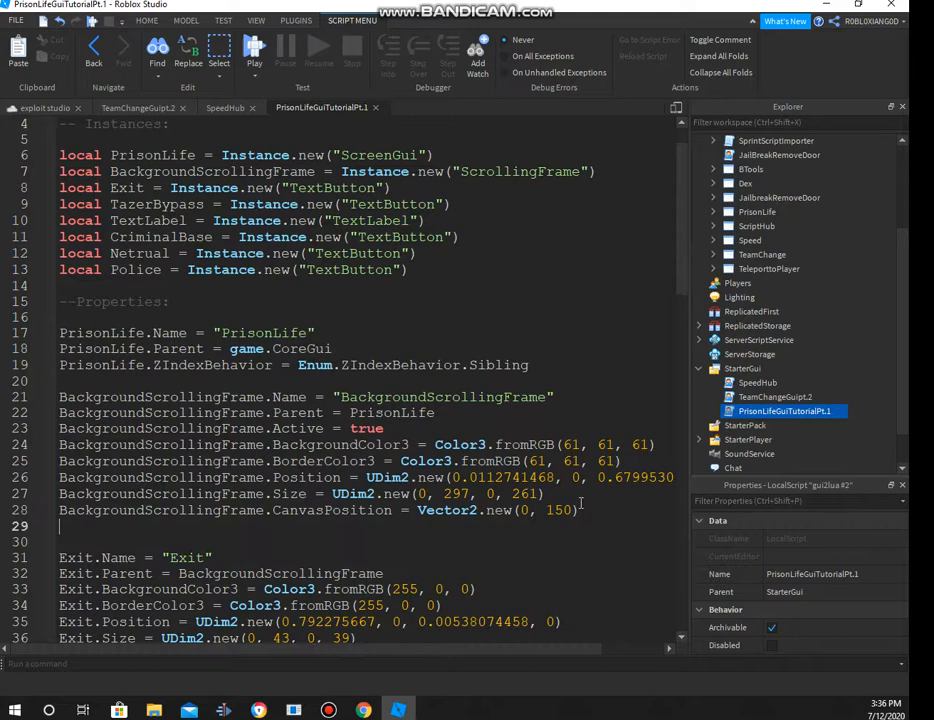
pyautogui.write('BackgroundScrollingFrameA')
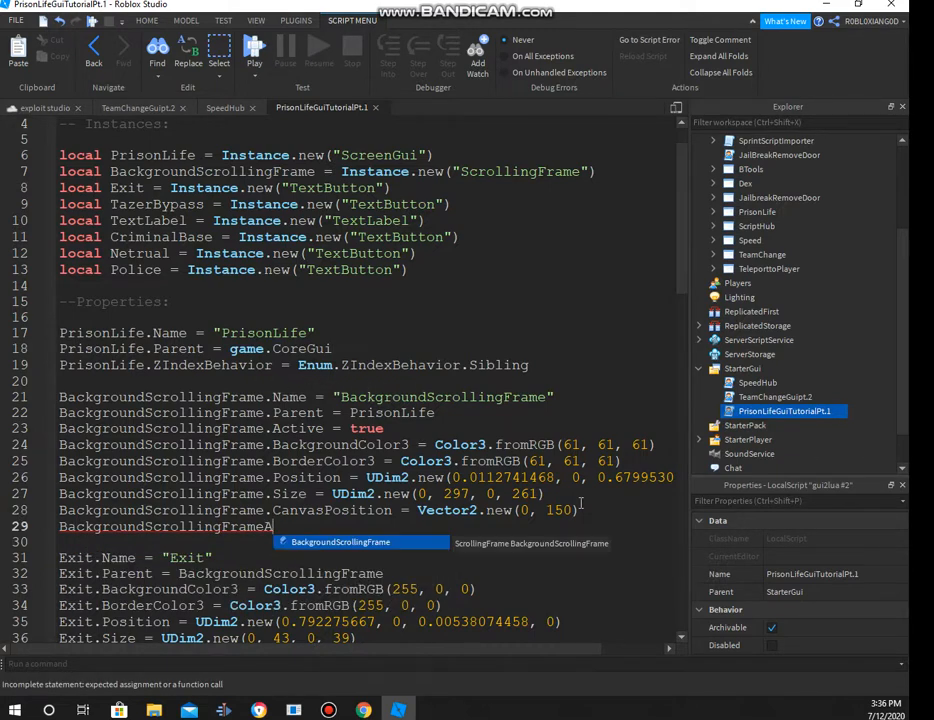
pyautogui.write('Active = t')
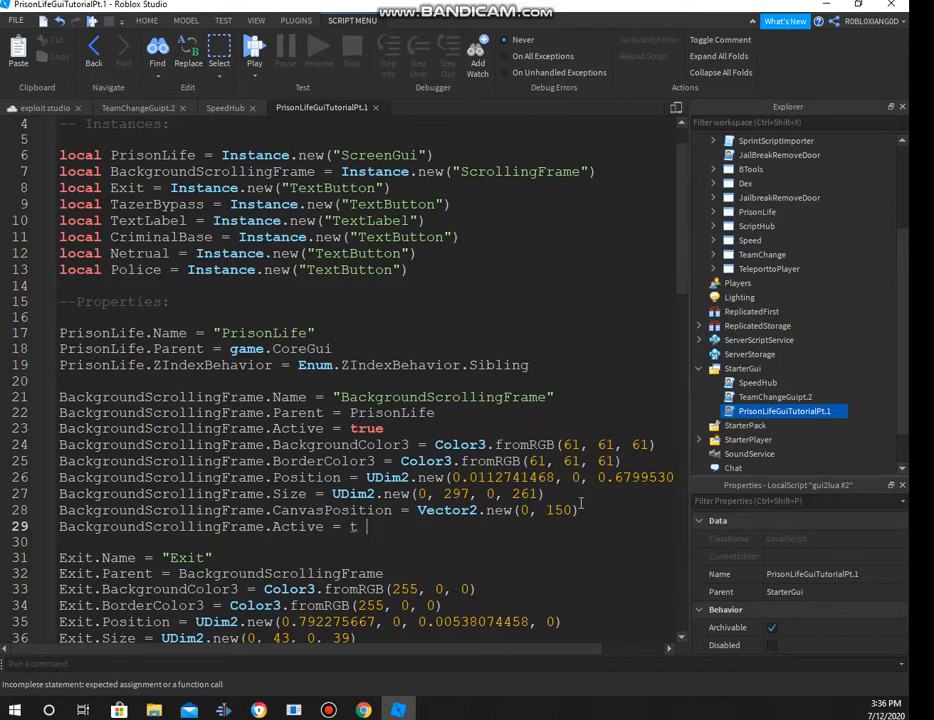
pyautogui.write('rue')
pyautogui.click(368, 542)
pyautogui.write('BackgroundScrollingFrame.Draggable = tr')
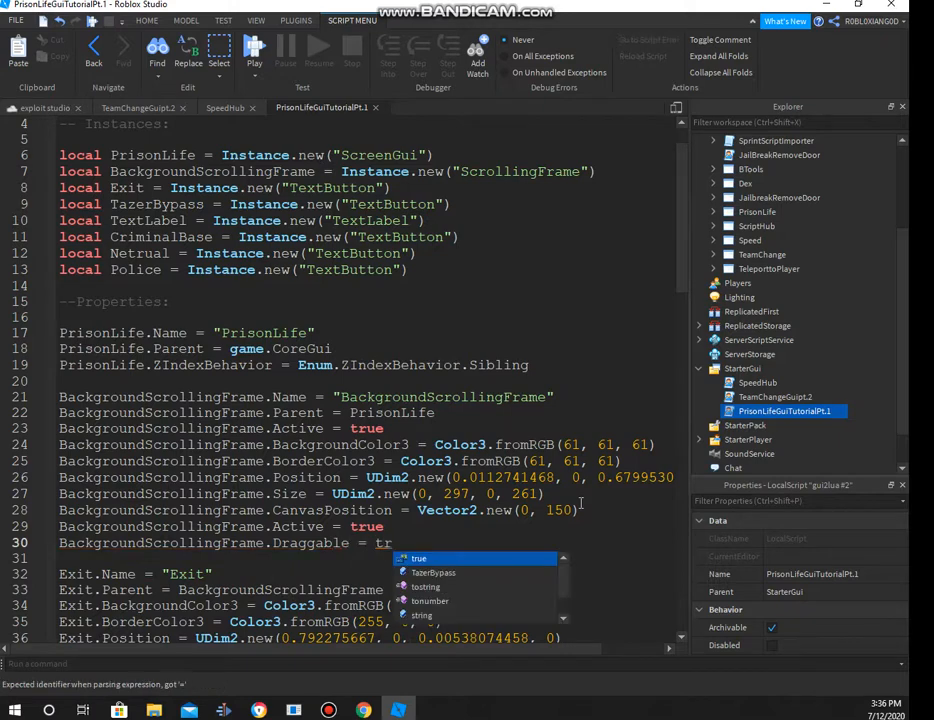
# Add an Exit.MouseButton1Click:connect(function()) handler
pyautogui.scroll(-3)
pyautogui.write('Exit.')
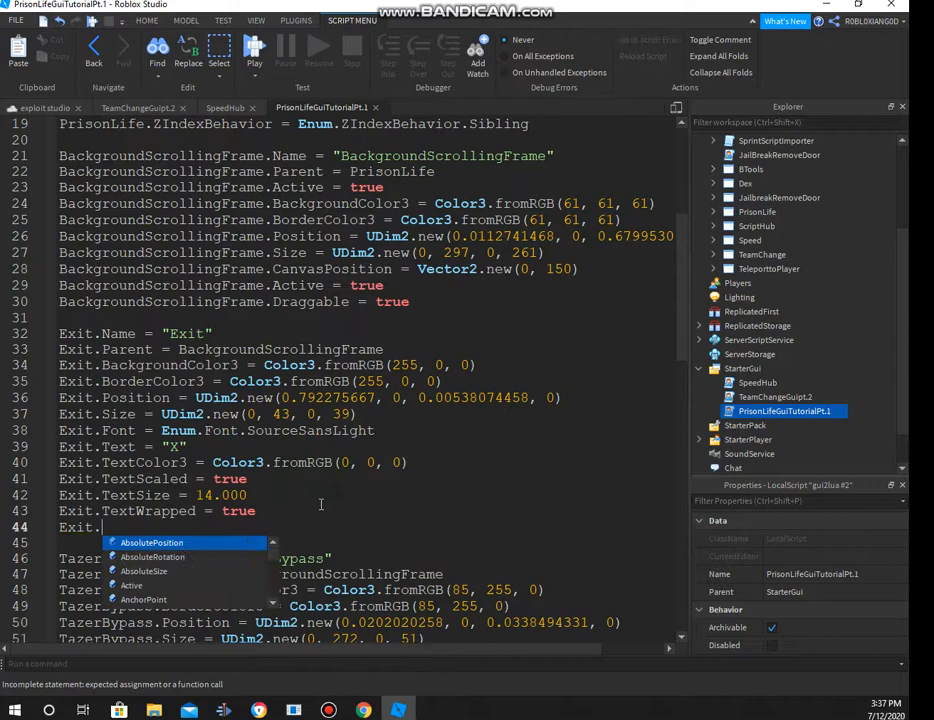
pyautogui.write('MouseButton1Click')
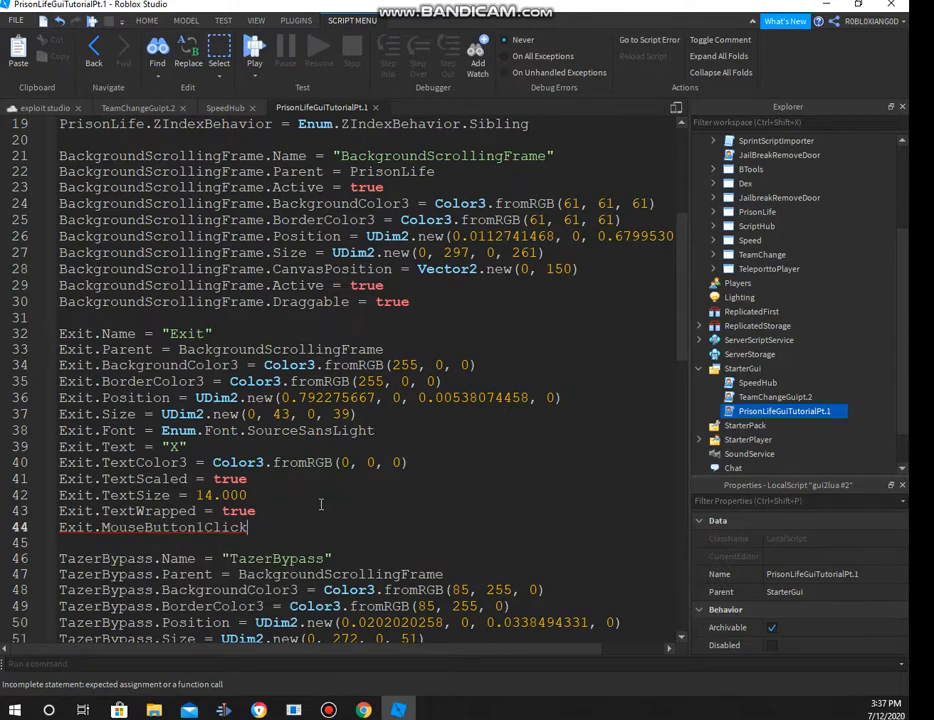
pyautogui.write(':connec')
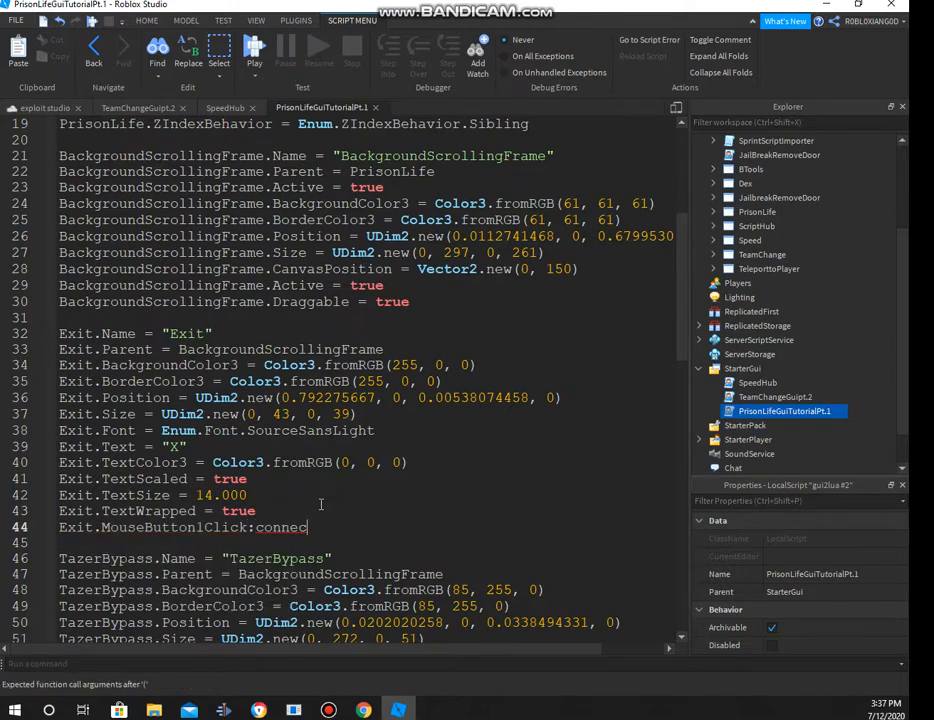
pyautogui.write('(function())')
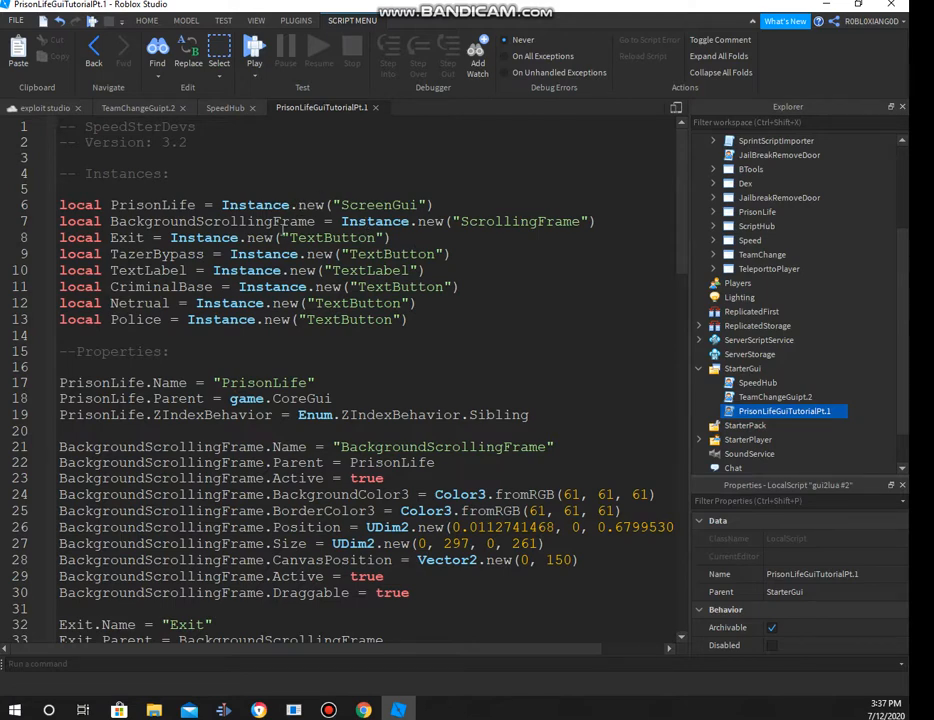
# Begin the handler body that destroys BackgroundScrollingFrame
pyautogui.scroll(-3)
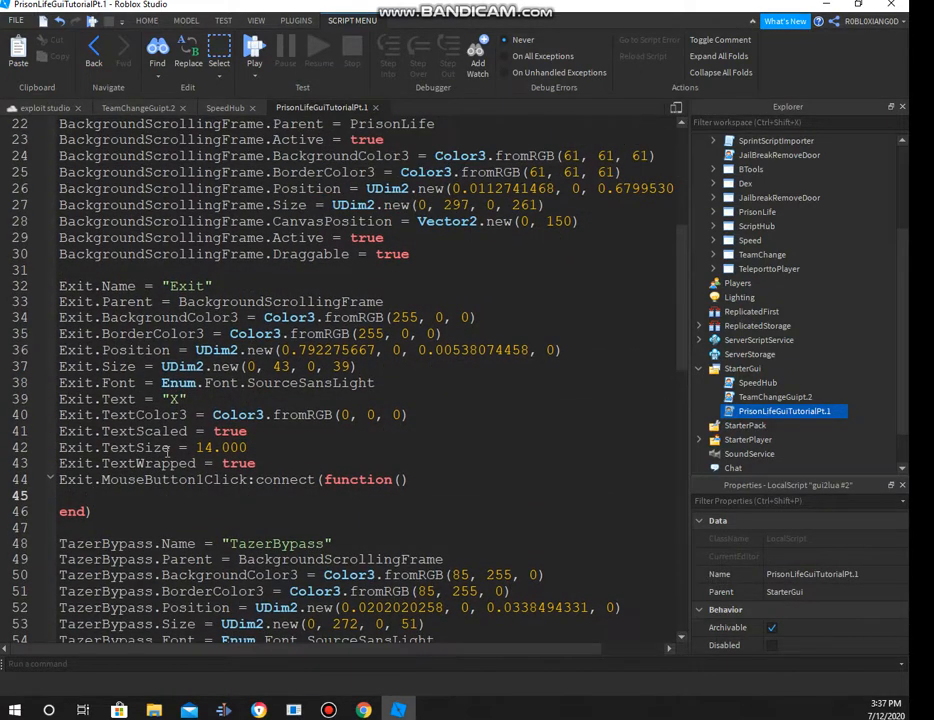
pyautogui.scroll(-3)
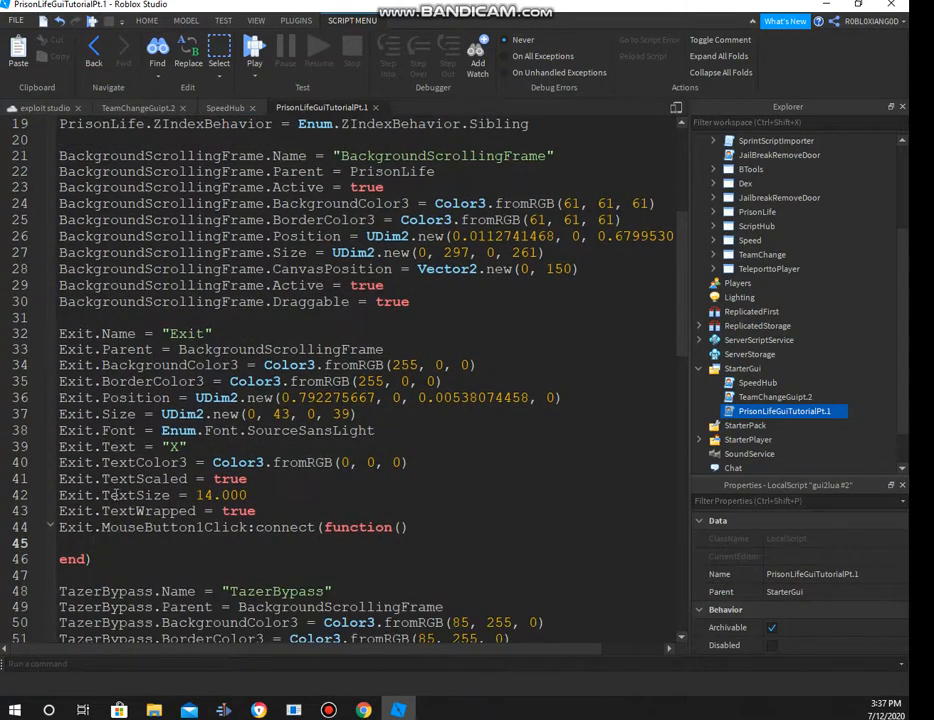
pyautogui.write('BackgroundScrollingFrame')
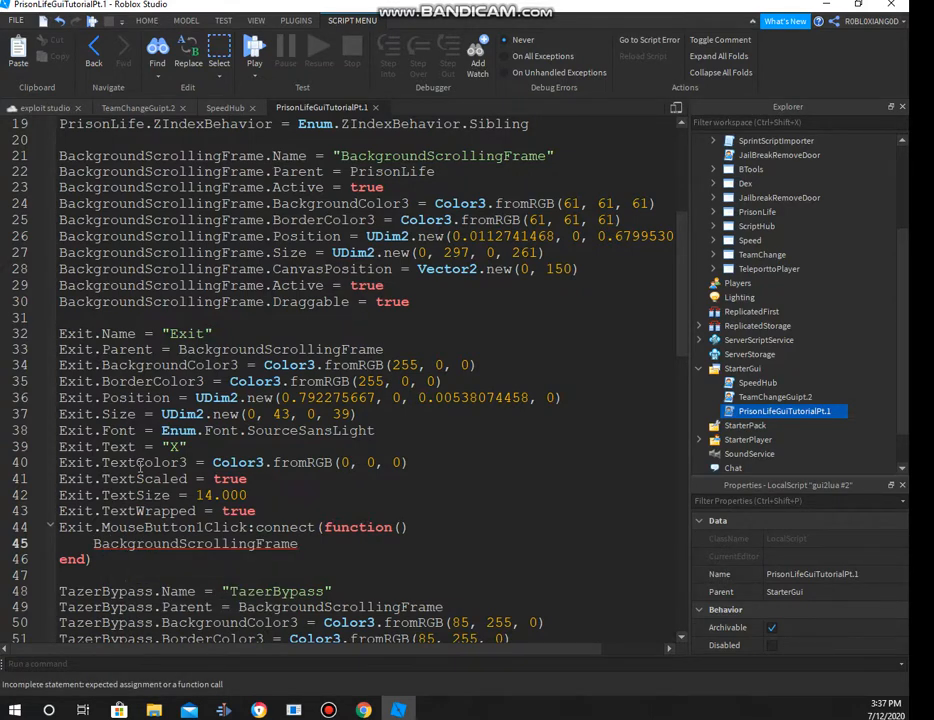
pyautogui.write(':Destroy(')
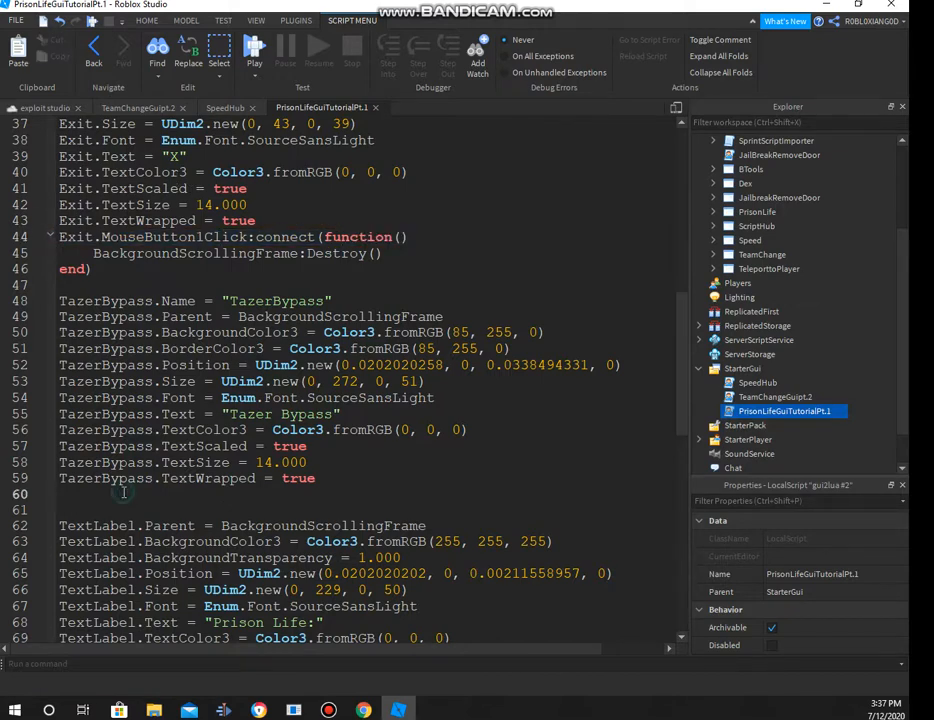
# Add a Tazz.MouseButton1Click handler with a CharacterAdded connect on game.Players.LocalPlayer
pyautogui.write('Tazz.MouseButton1Click:connect(function()')
pyautogui.write('game')
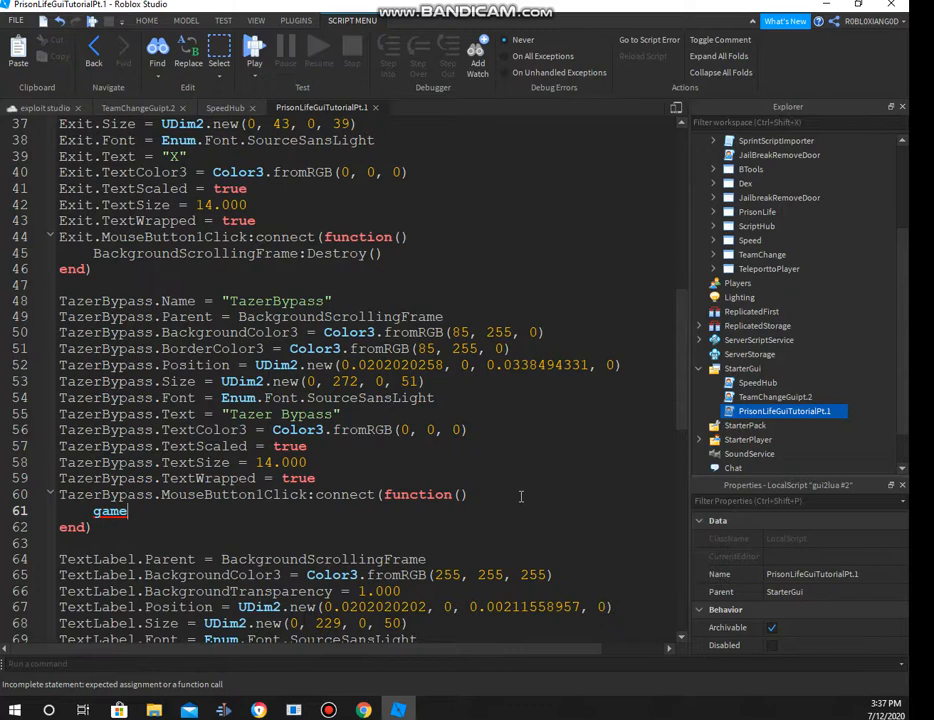
pyautogui.write('.Players.')
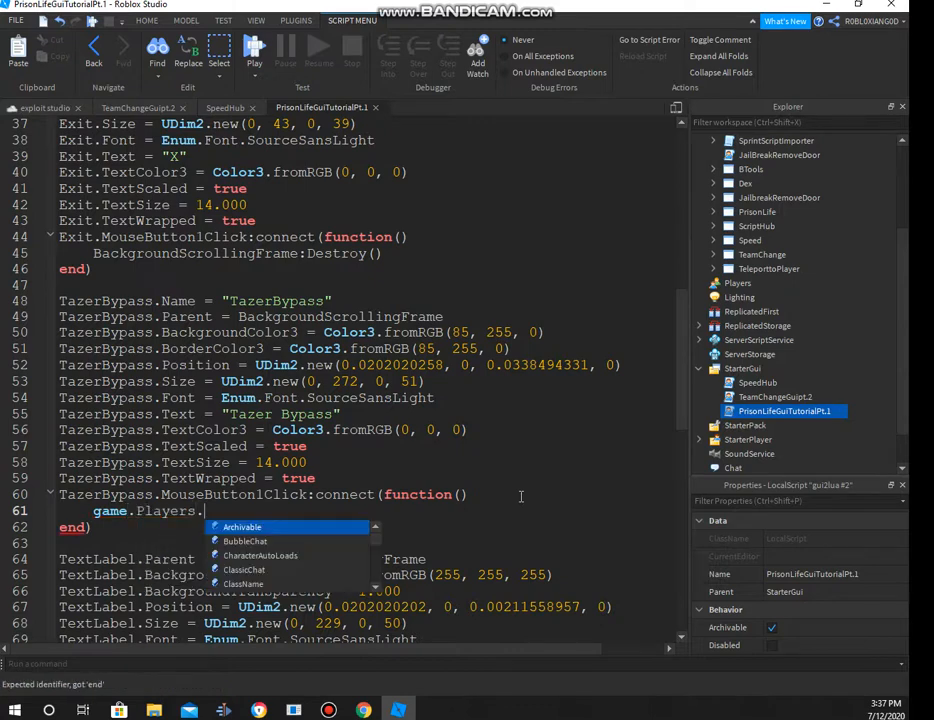
pyautogui.write('LocalPlayer.C')
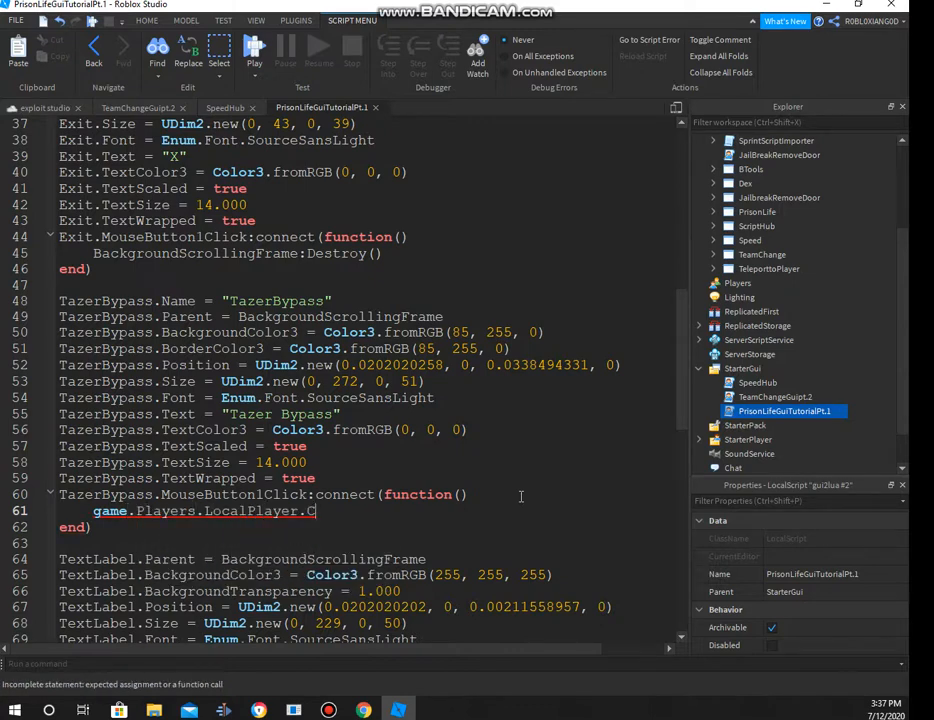
pyautogui.write('hrac')
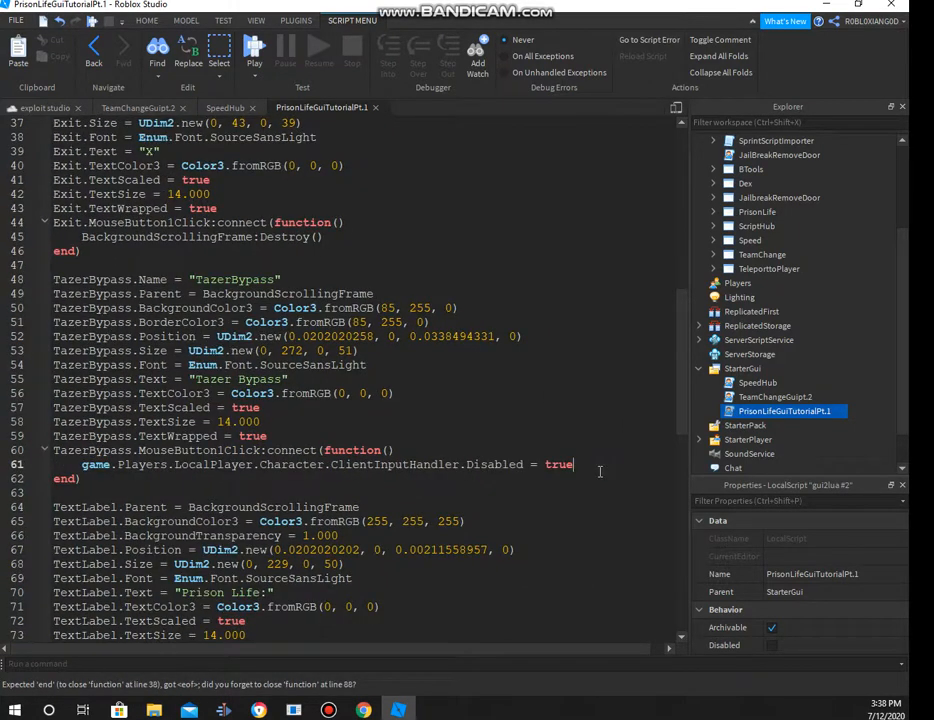
pyautogui.scroll(-3)
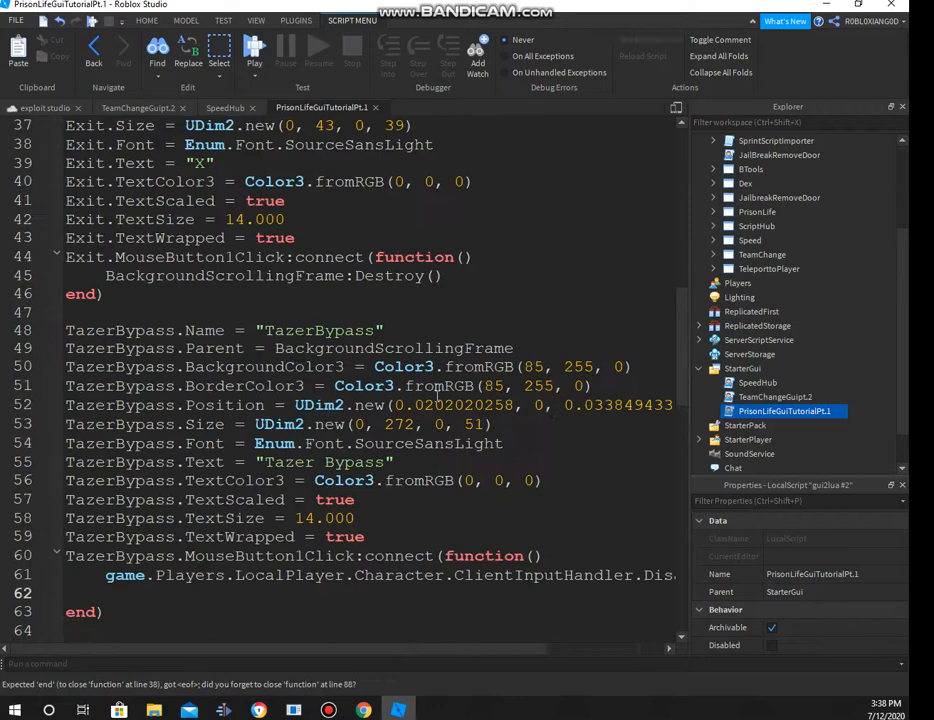
pyautogui.write('game.P')
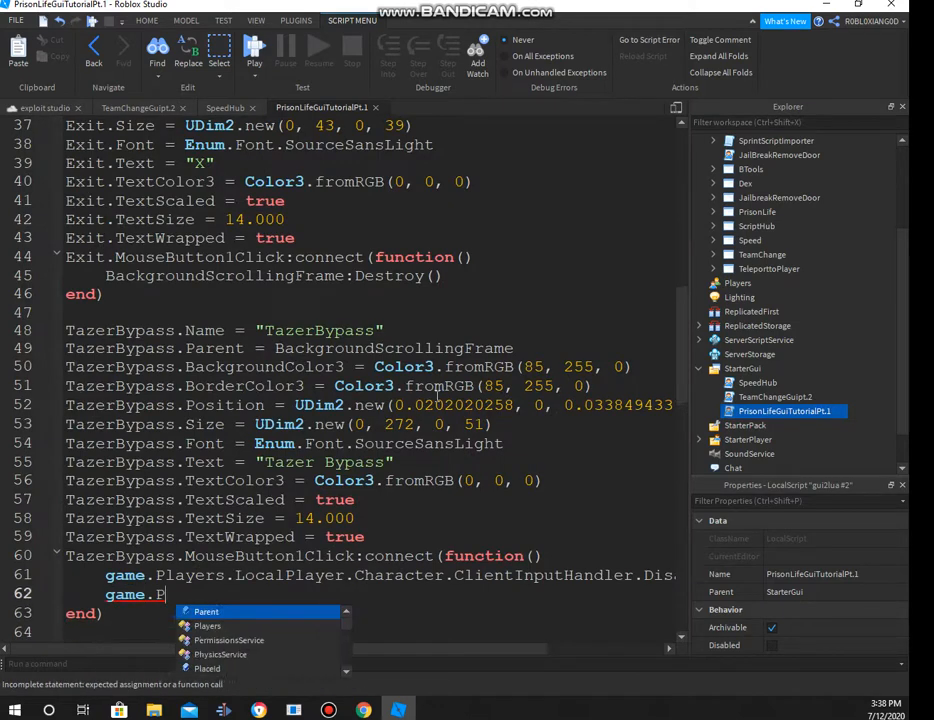
pyautogui.write('layers.LocalPlayer.CharacterAdded:connect(function(')
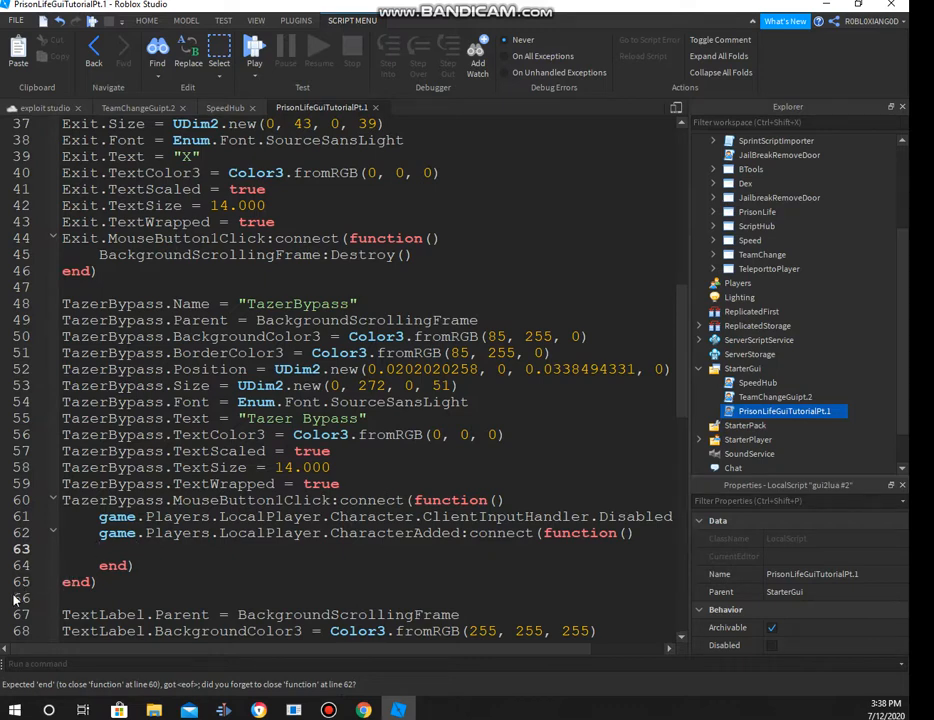
# Wait for the player's character via game.Workspace:WaitForChild(Name) before disabling ClientInputHandler
pyautogui.write('game.Wor')
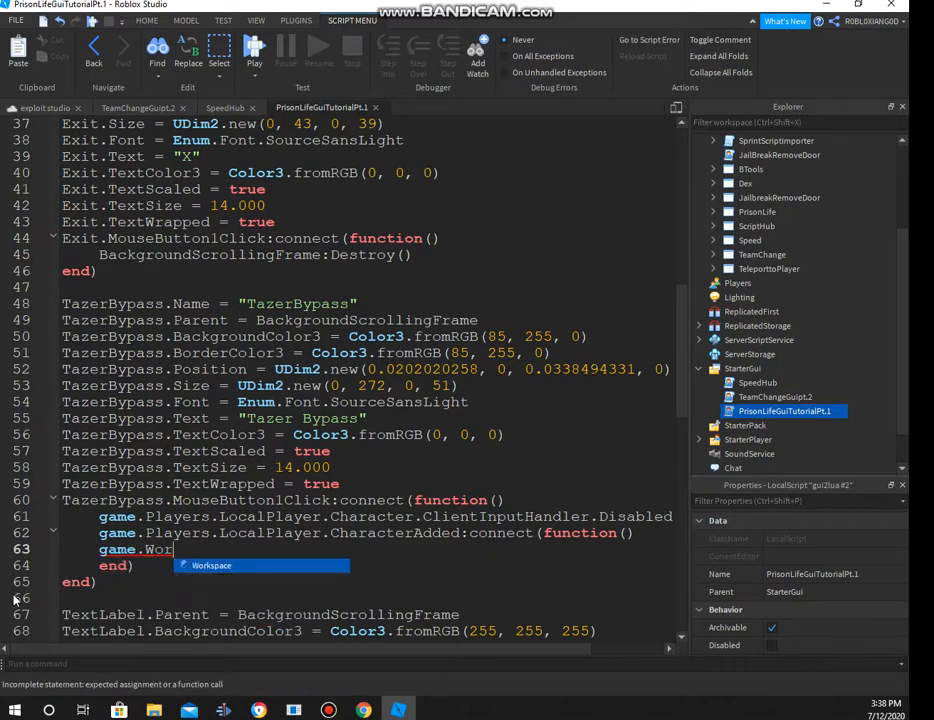
pyautogui.write('kspace:WaitForChild(game.Players.LocalPlayer.')
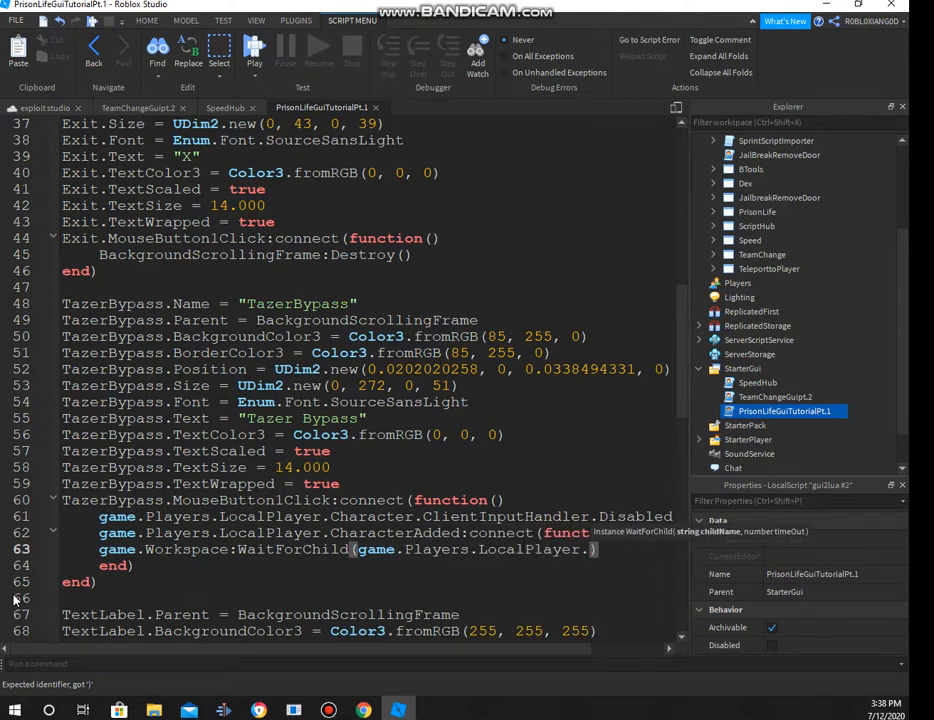
pyautogui.write('Name')
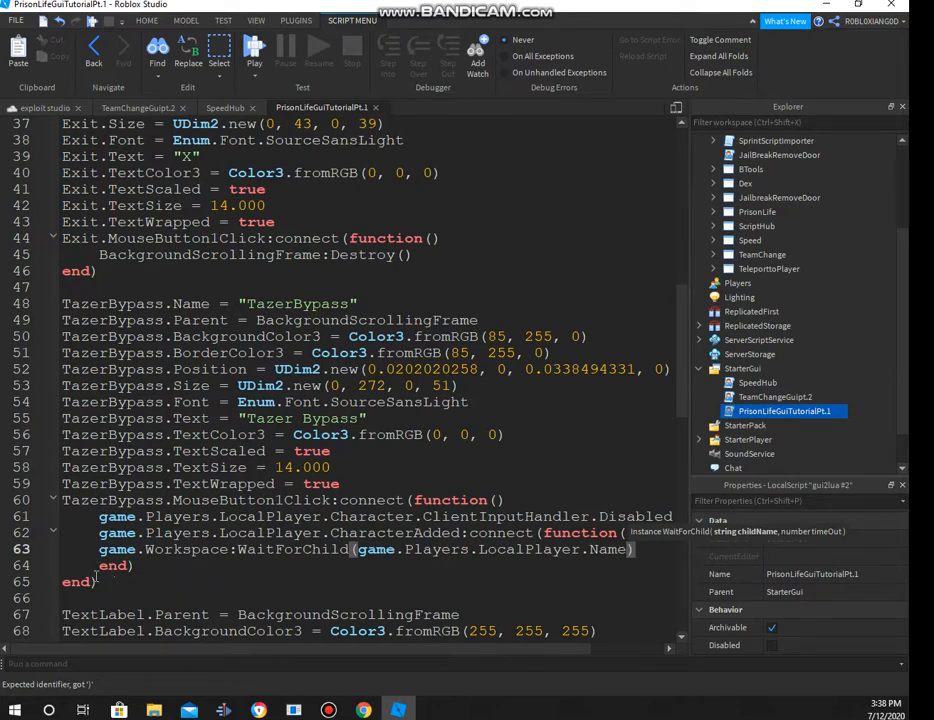
pyautogui.moveTo(104, 564)
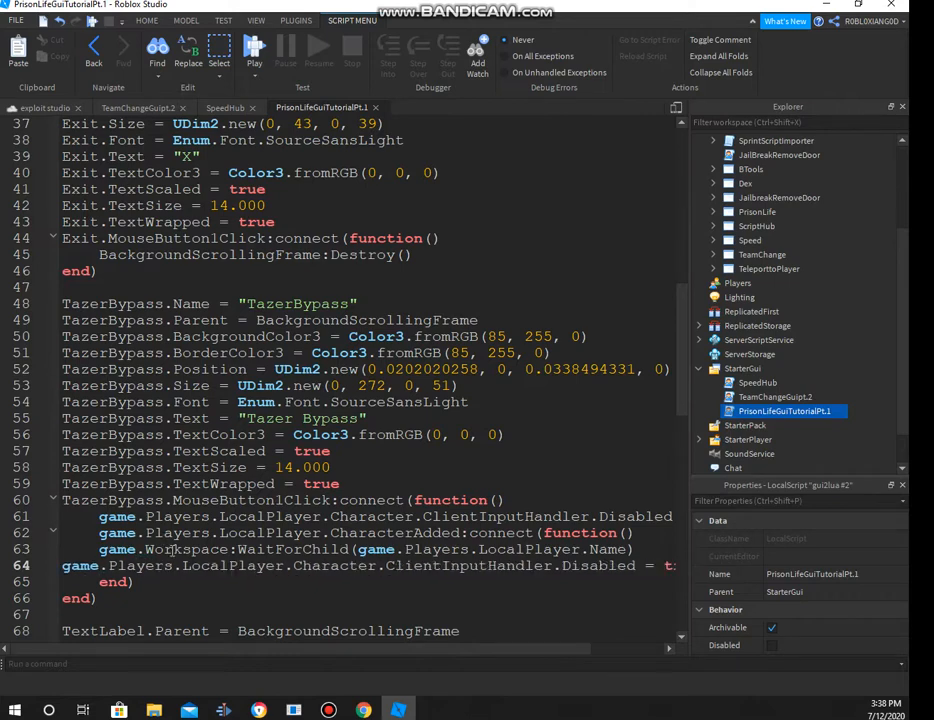
pyautogui.scroll(-3)
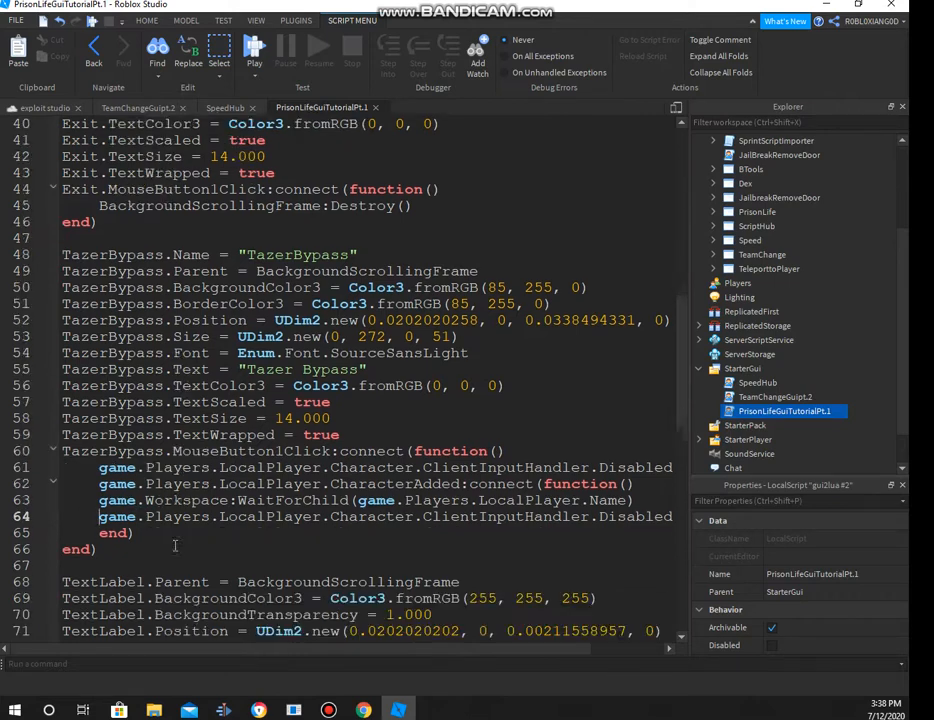
pyautogui.scroll(-3)
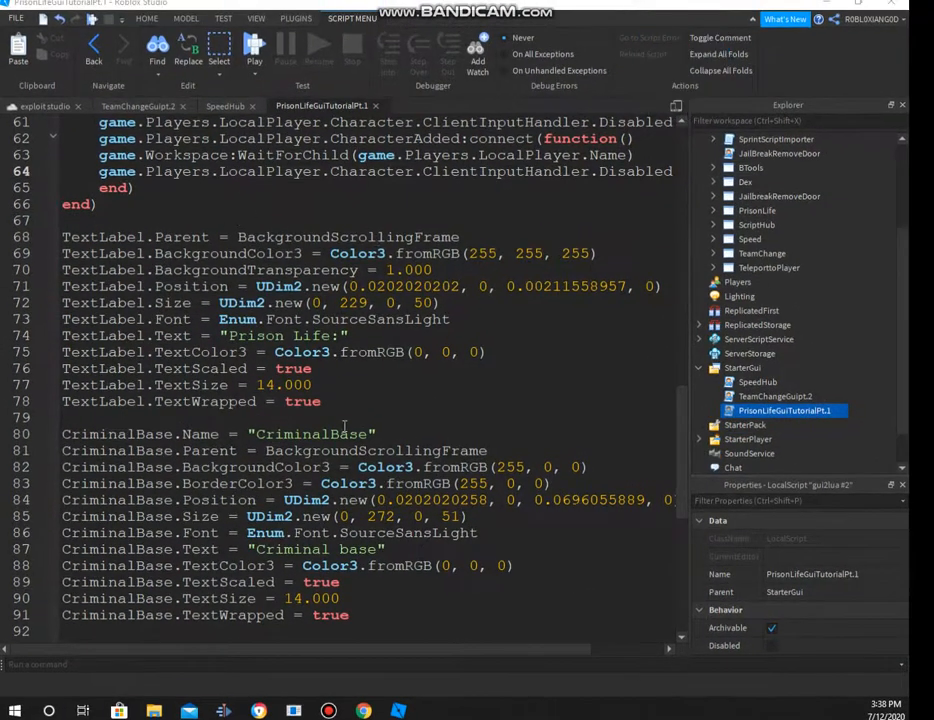
# Add a MouseButton1Down:connect(function()) handler line and clear the wrong CrimBaseTPbut name for Netrual
pyautogui.scroll(-3)
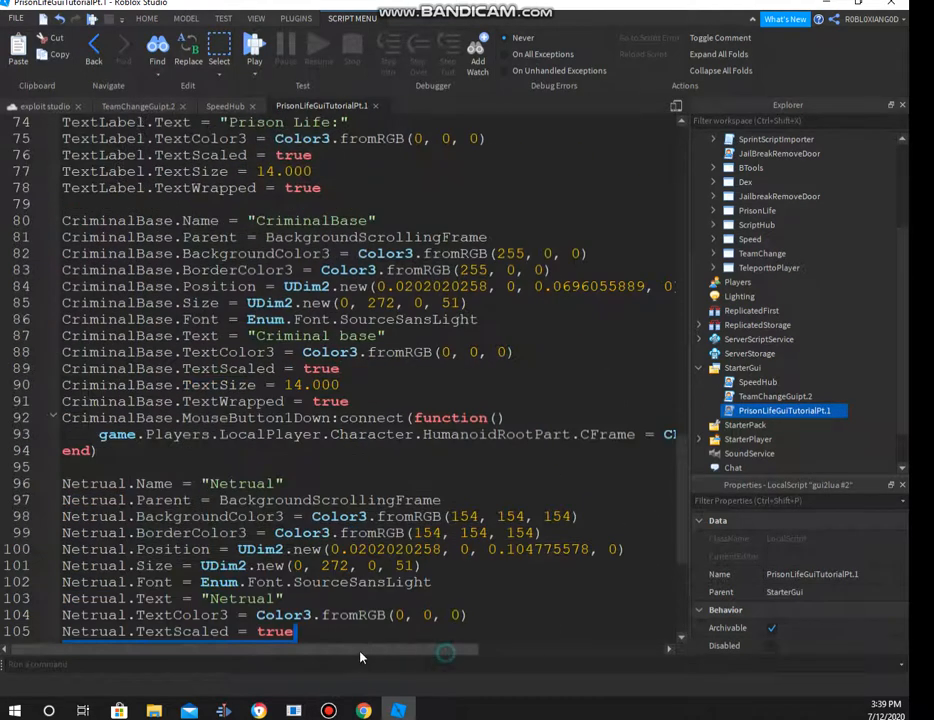
pyautogui.scroll(-3)
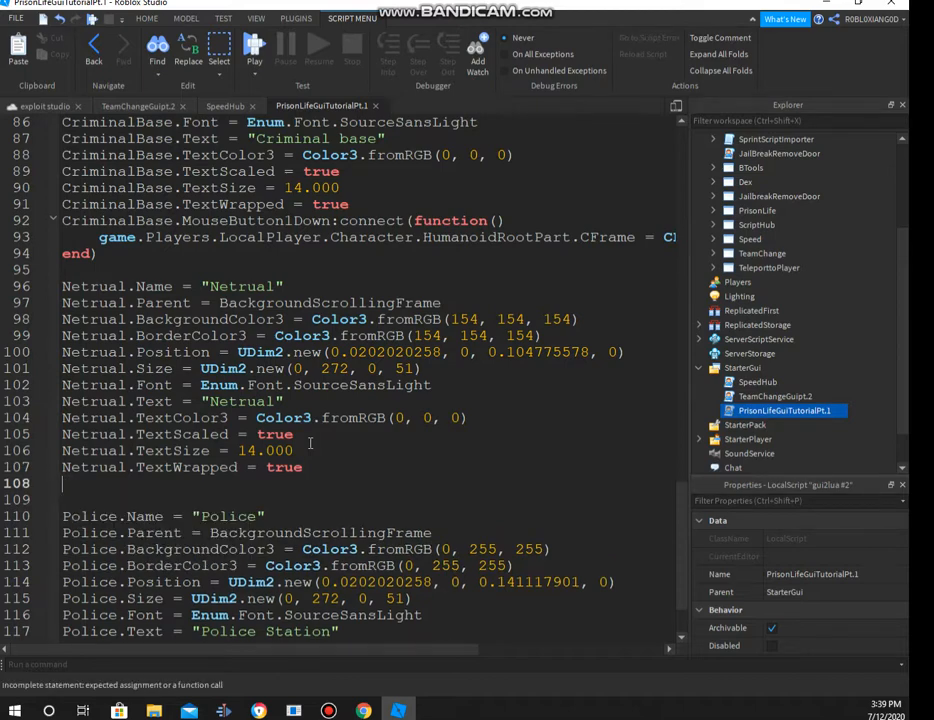
pyautogui.write('CrimBaseTPbut.MouseButton1Down:connect(function()')
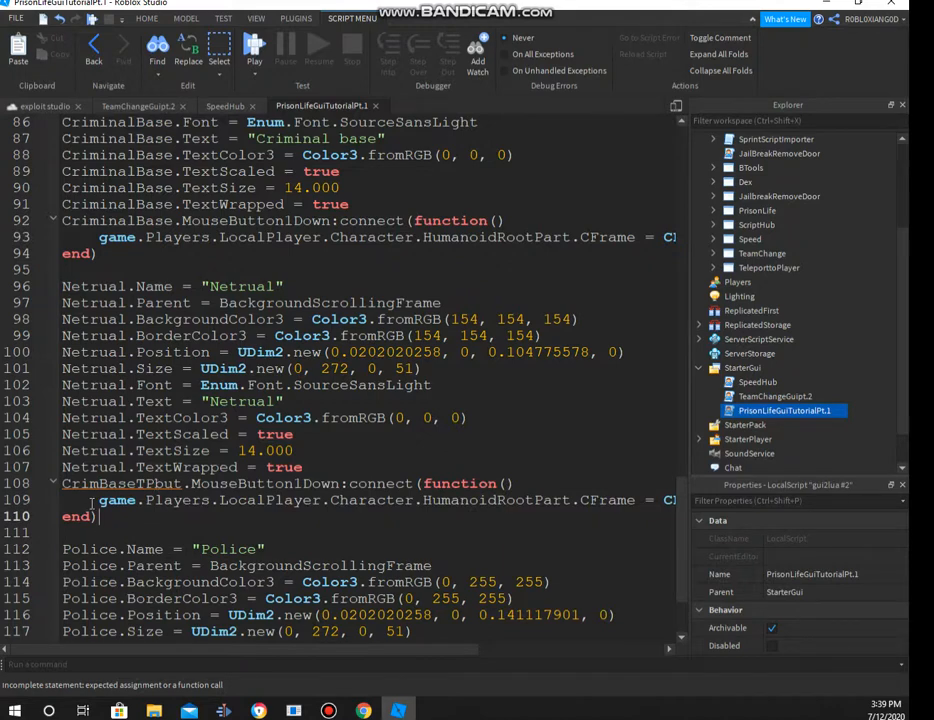
pyautogui.hscroll(3)
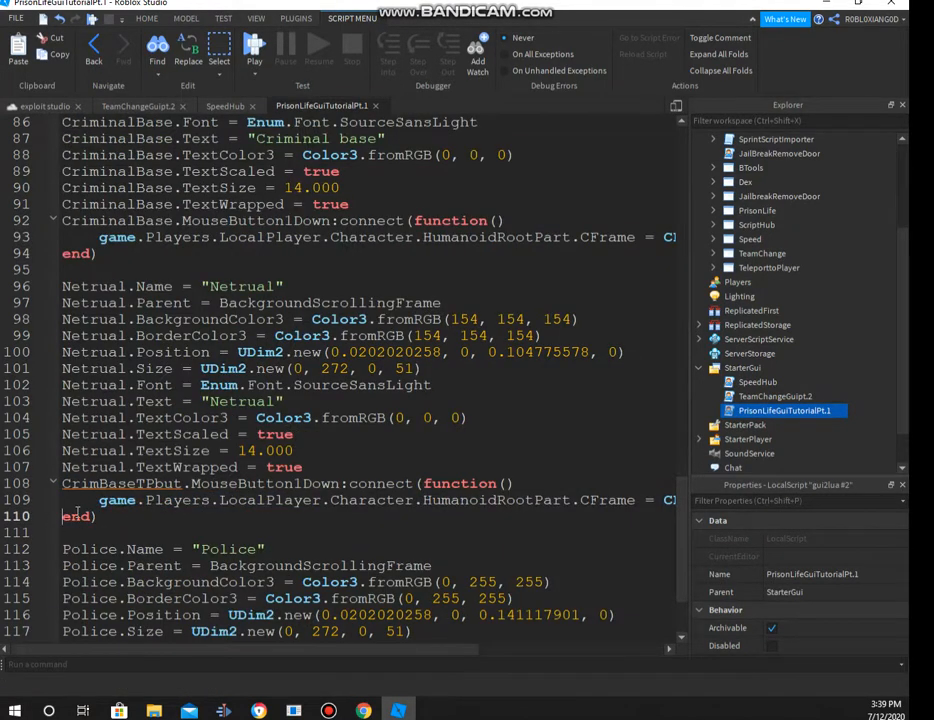
pyautogui.press('Delete')
pyautogui.write('Netrual')
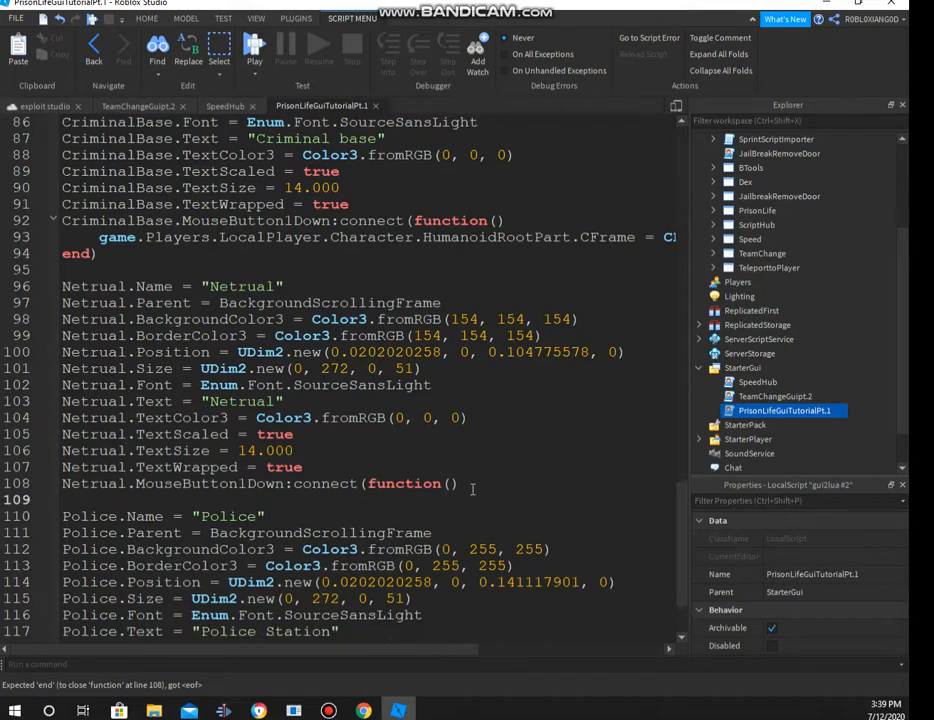
# Make Netrual fire TeamEvent with "Medium stone grey" and Police with "Bright blue", then return to the desktop
pyautogui.write('game.W')
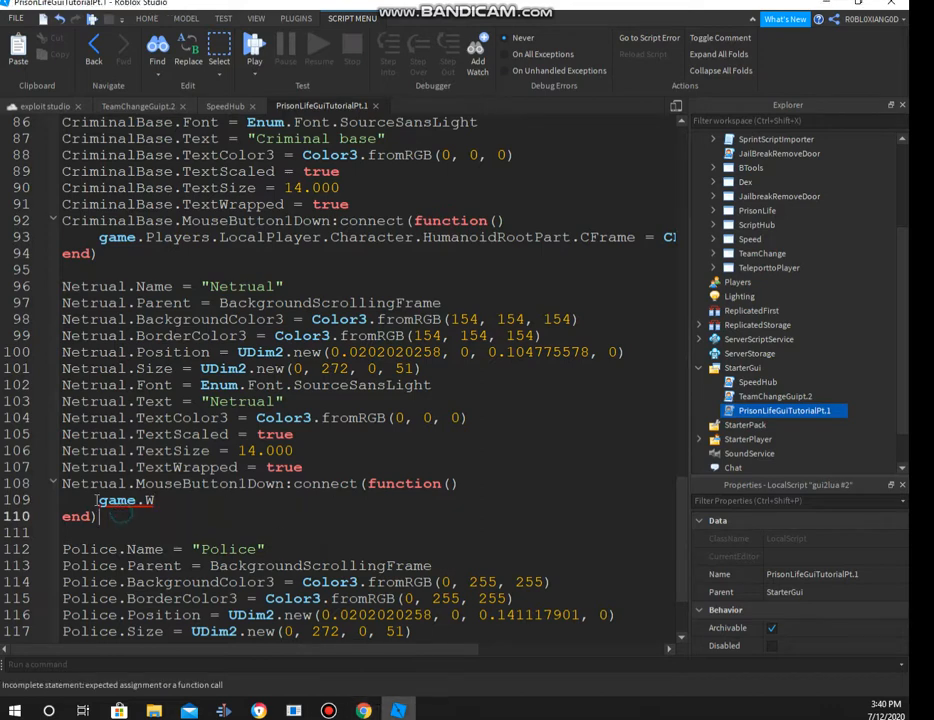
pyautogui.write('workspace.Remote.TeamEvent:FireServer("Medium stone grey")')
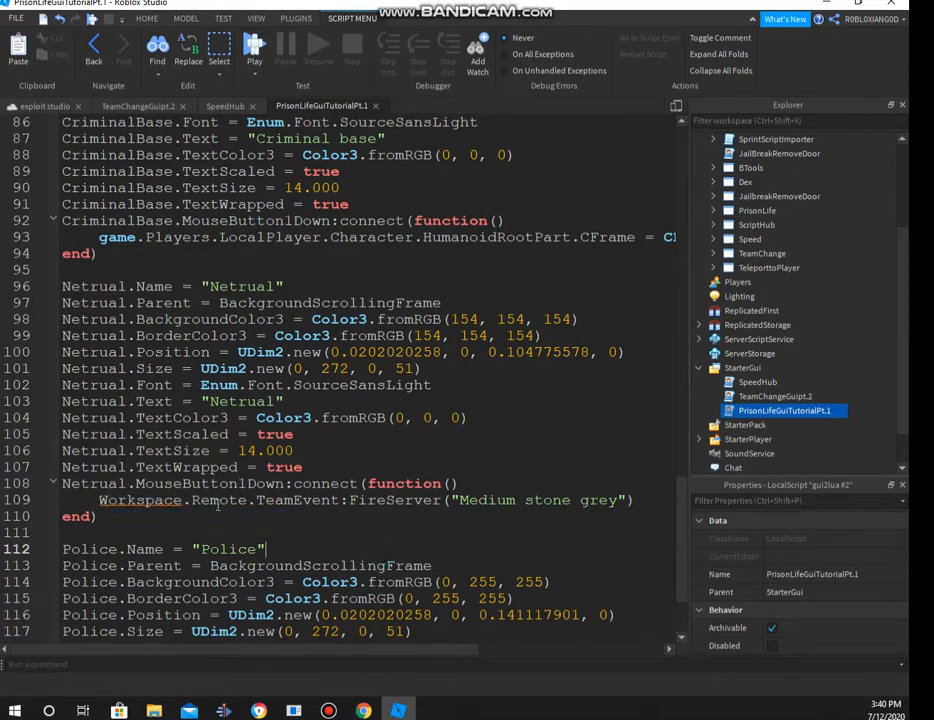
pyautogui.scroll(-3)
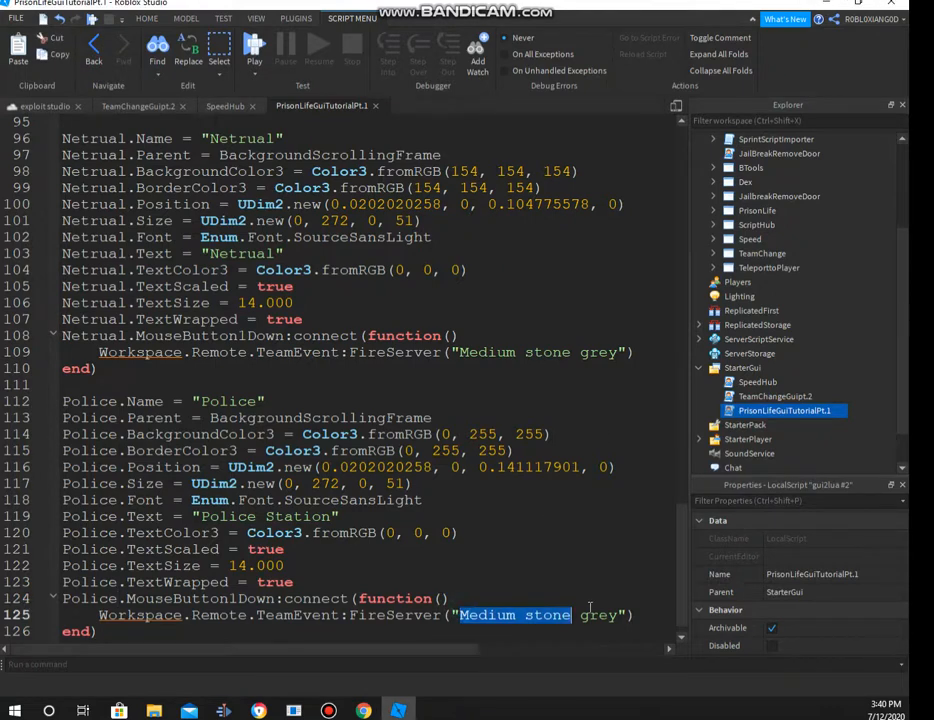
pyautogui.write('Bright blue')
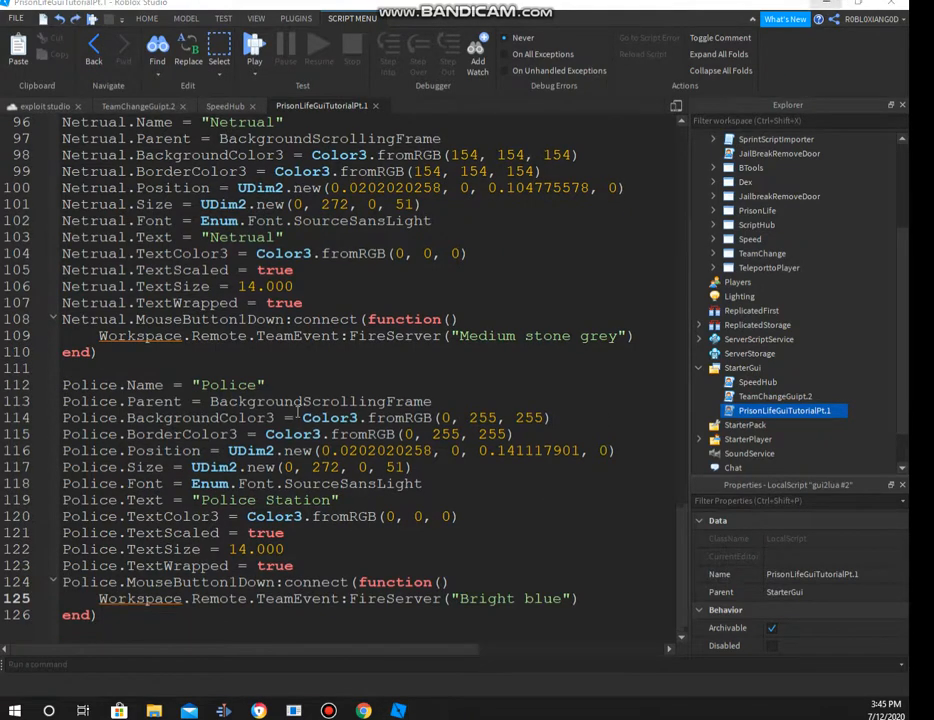
pyautogui.doubleClick(510, 598)
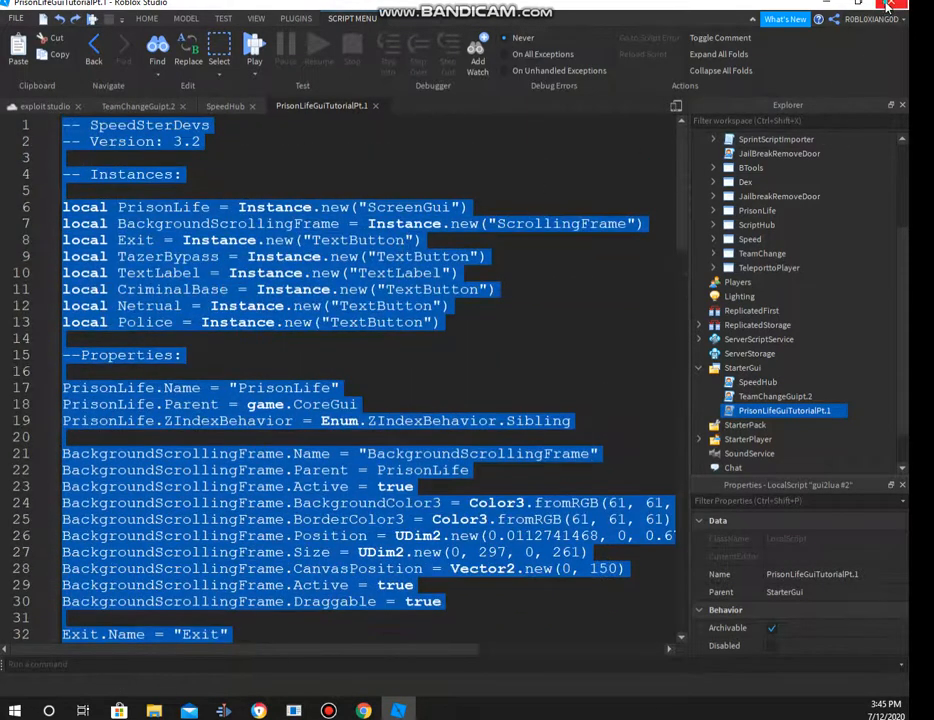
pyautogui.click(888, 4)
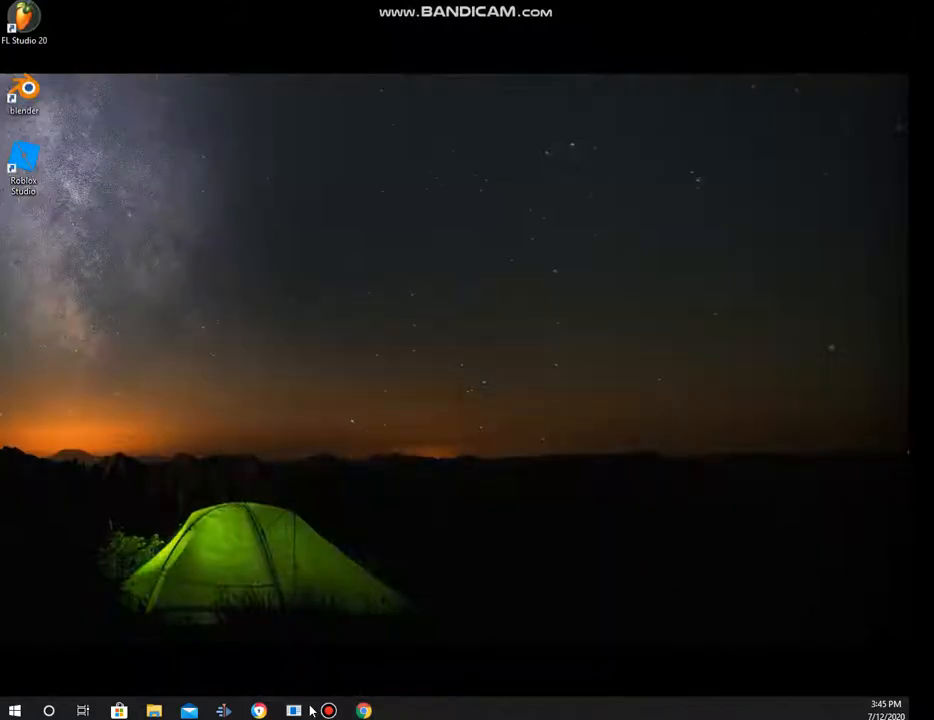
# Join the friend's Prison Life (Cars fixed) game from the Friends page and allow the Roblox client to open
pyautogui.click(364, 712)
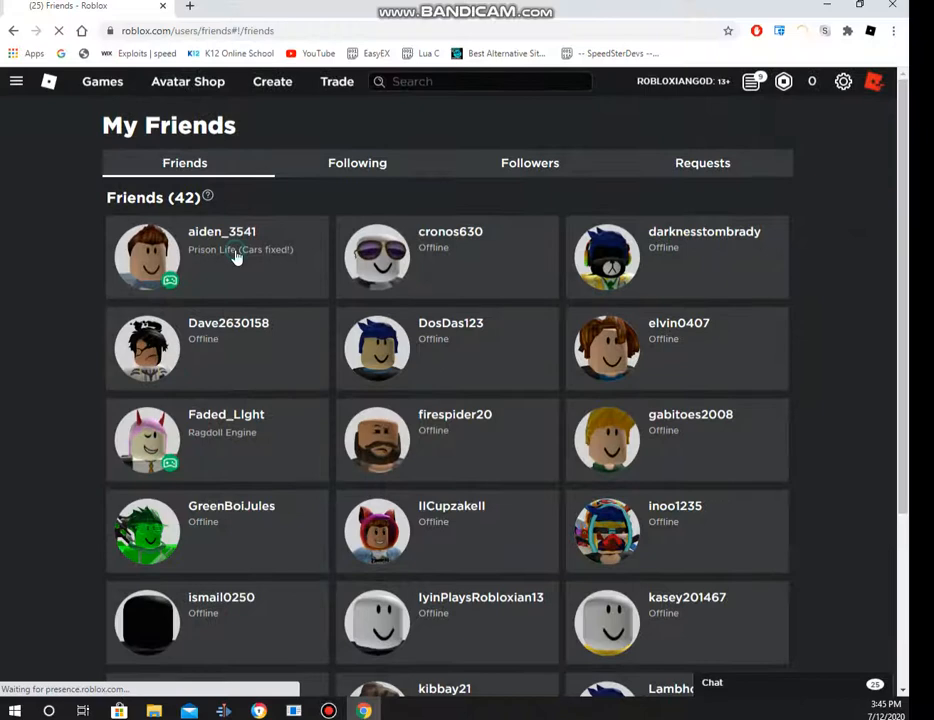
pyautogui.click(240, 248)
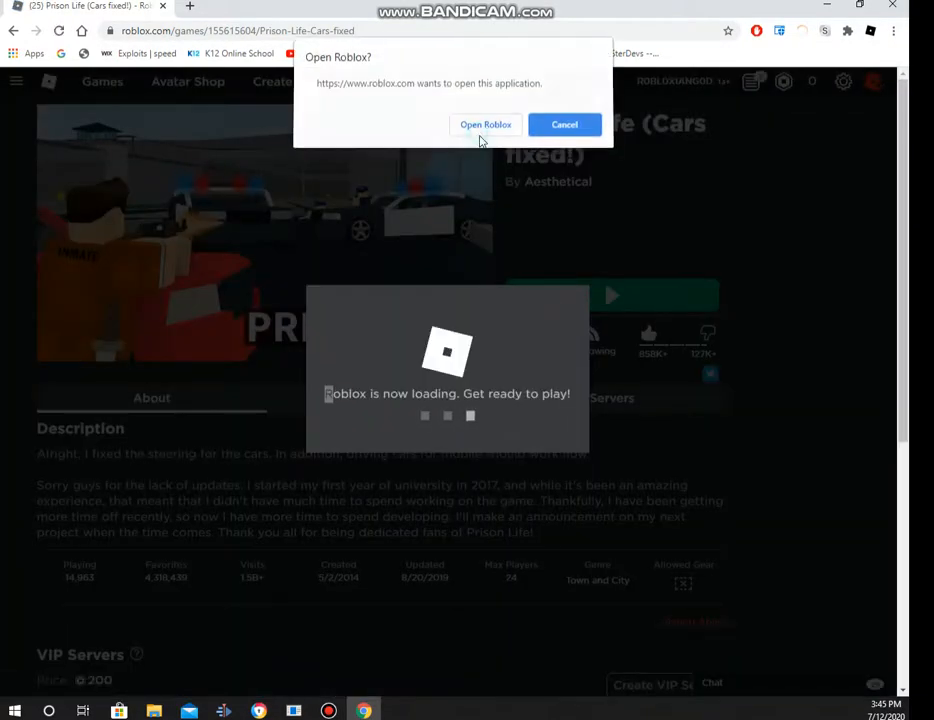
pyautogui.click(486, 124)
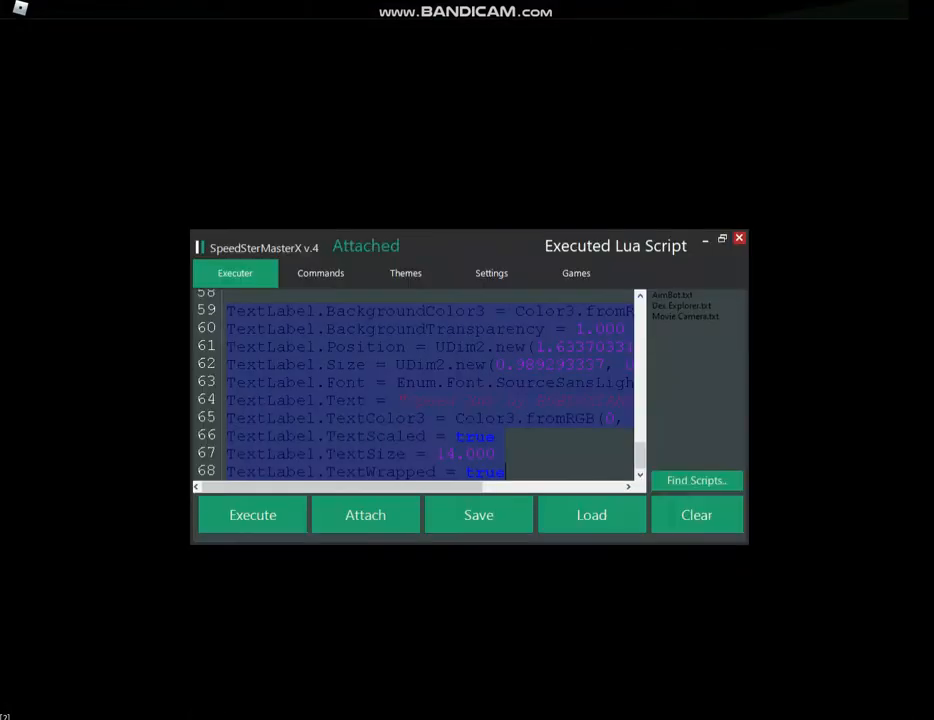
# Execute the pasted Prison Life GUI script so its button panel appears in-game
pyautogui.click(364, 514)
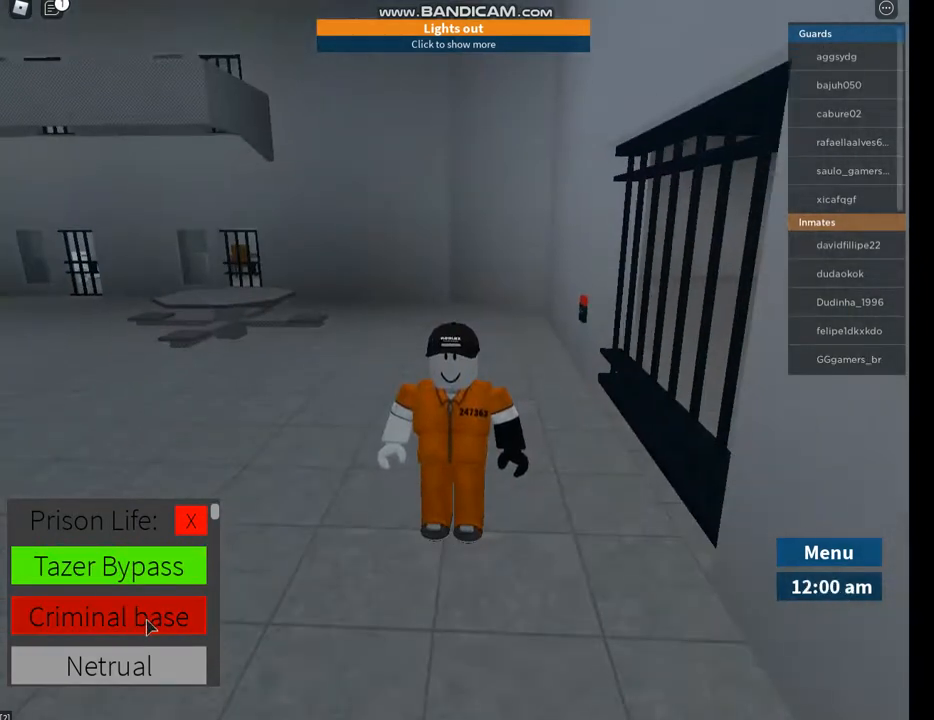
# Use the Criminal base button to teleport the prisoner there and join the Criminals team, then close the panel
pyautogui.click(108, 616)
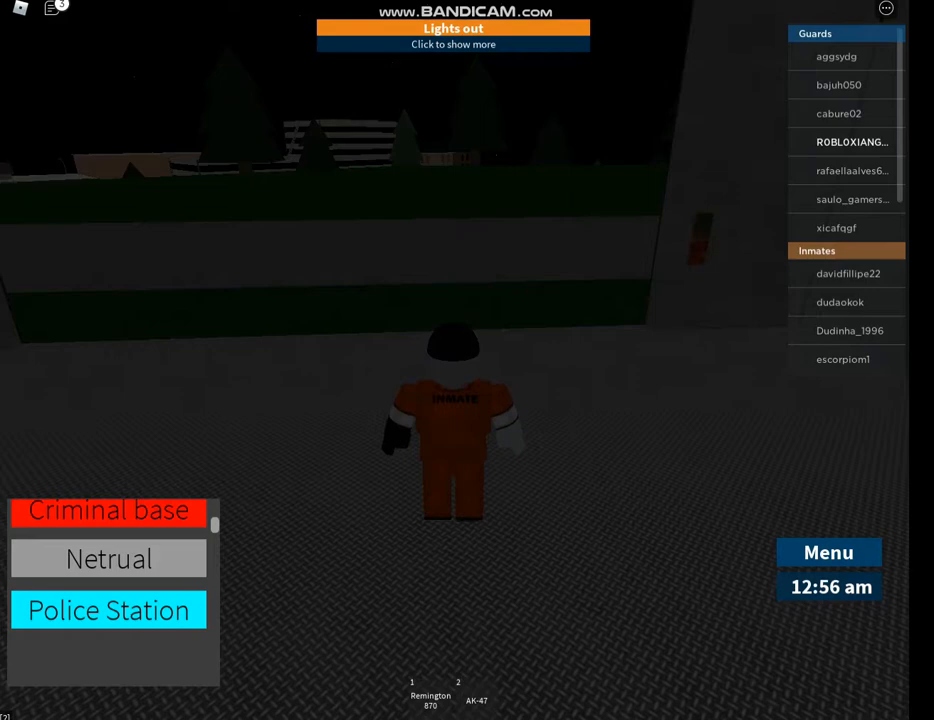
pyautogui.moveTo(728, 188)
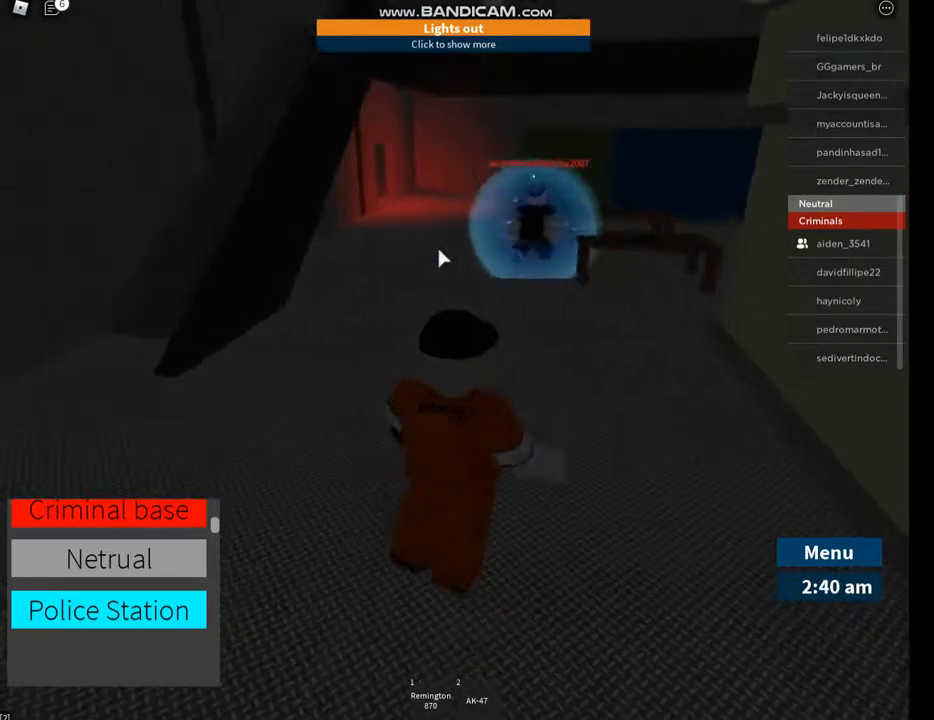
pyautogui.press('1')
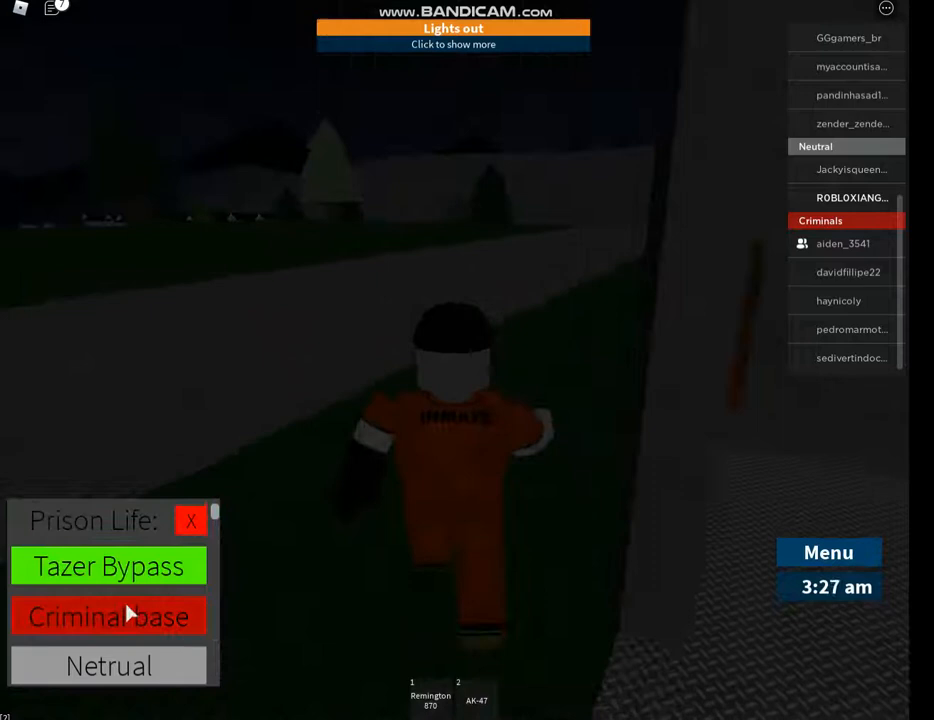
pyautogui.click(108, 616)
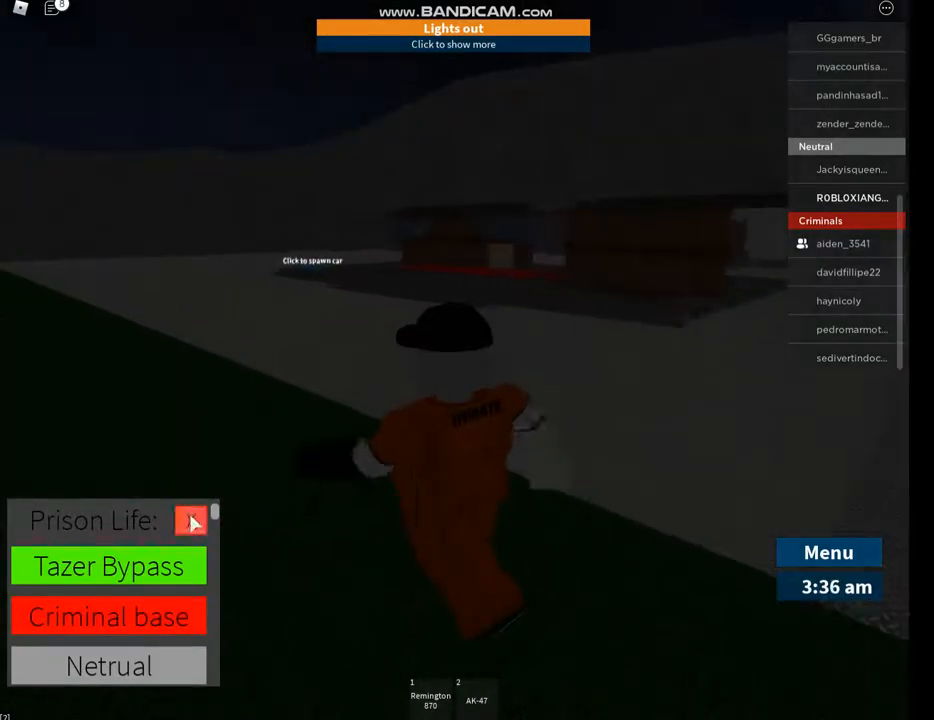